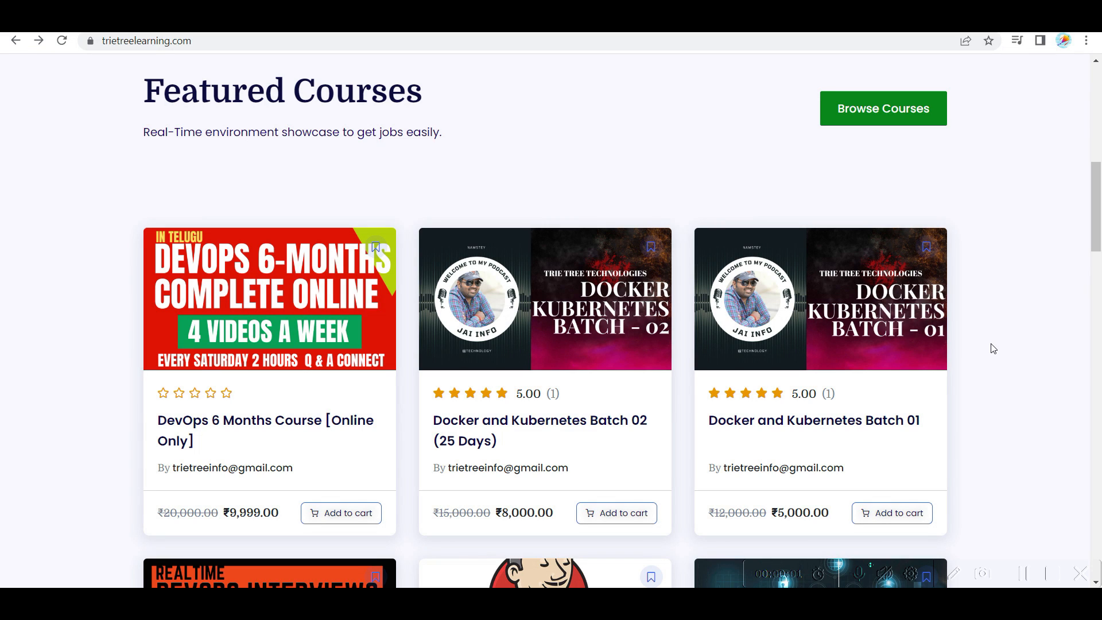
pyautogui.moveTo(1028, 337)
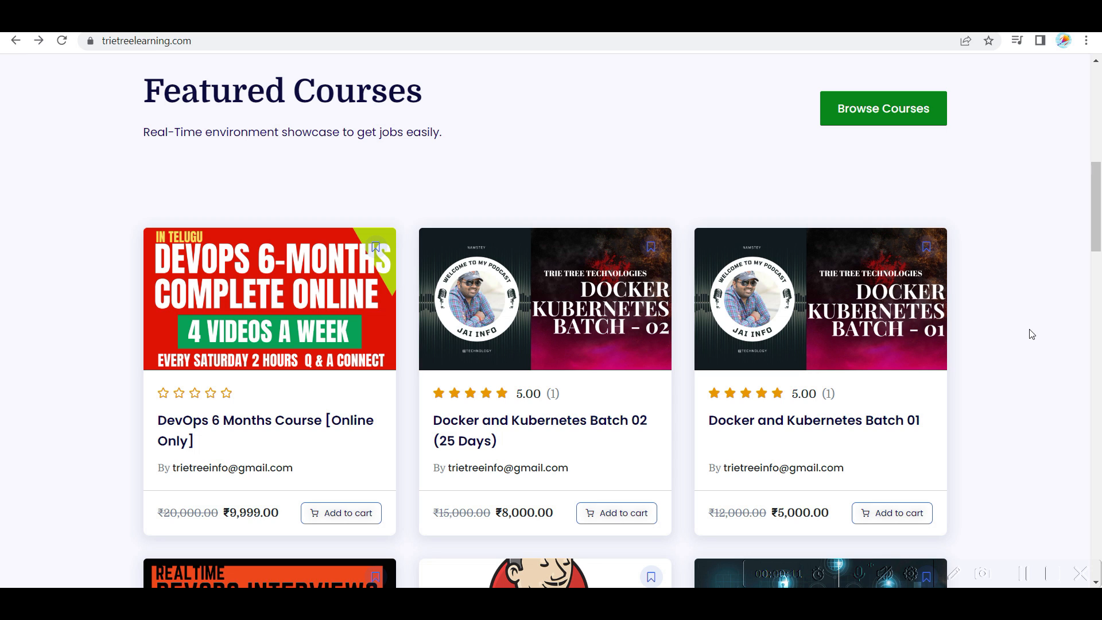
pyautogui.moveTo(1018, 323)
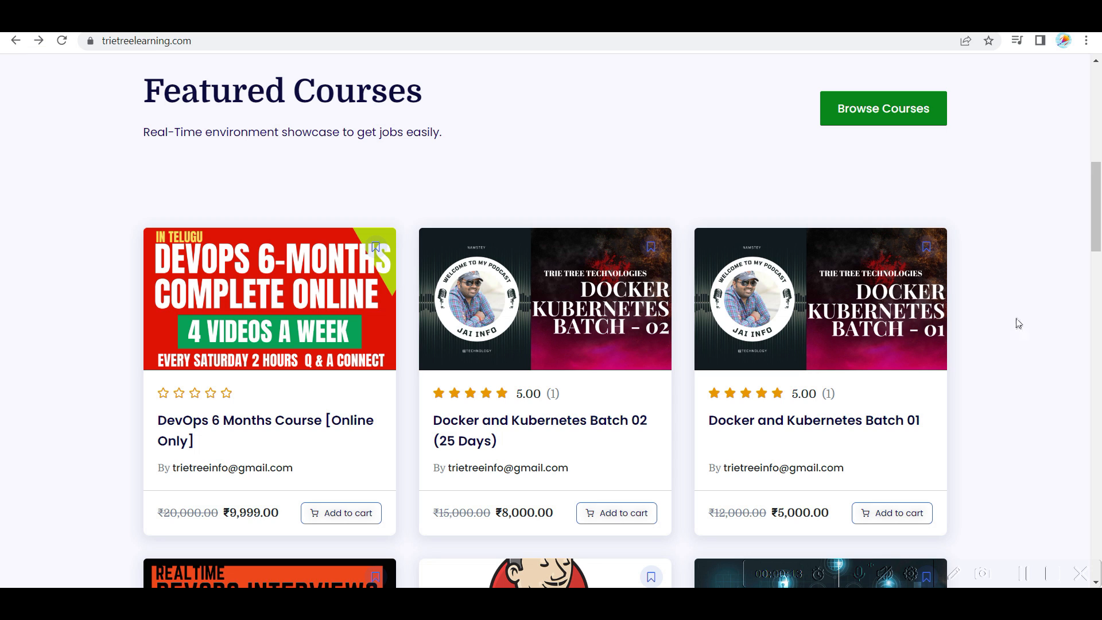
pyautogui.moveTo(53, 323)
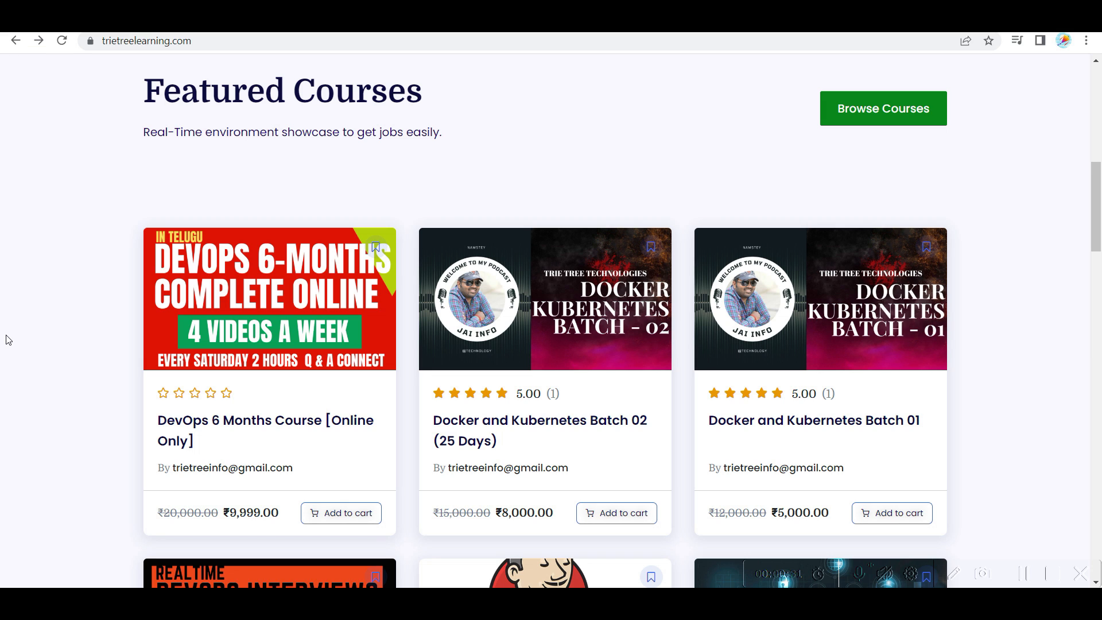
pyautogui.moveTo(100, 363)
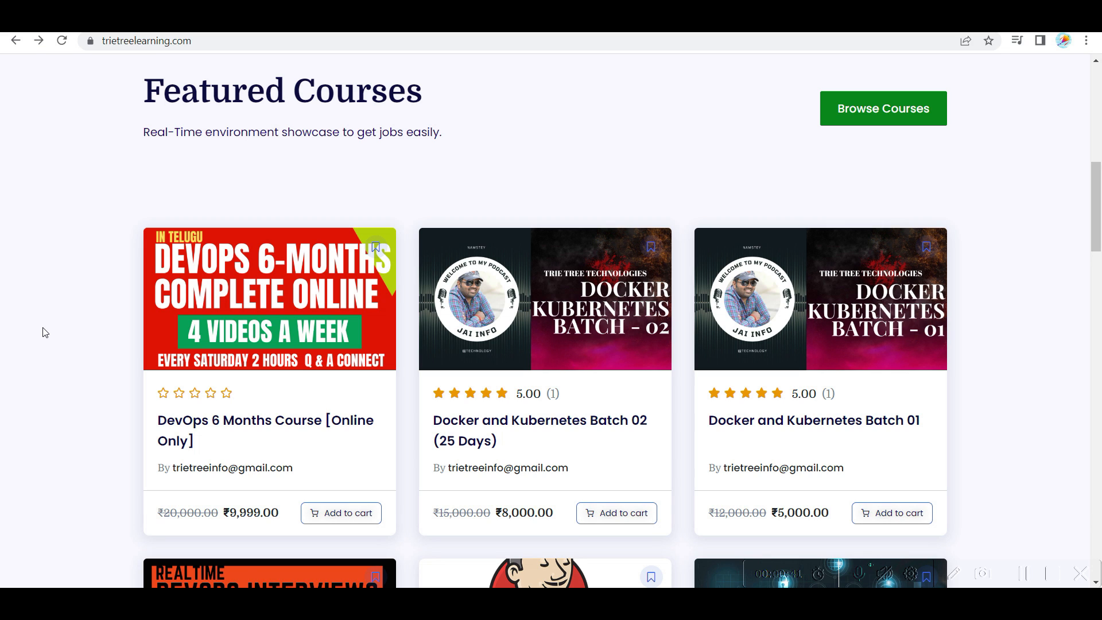
pyautogui.moveTo(99, 311)
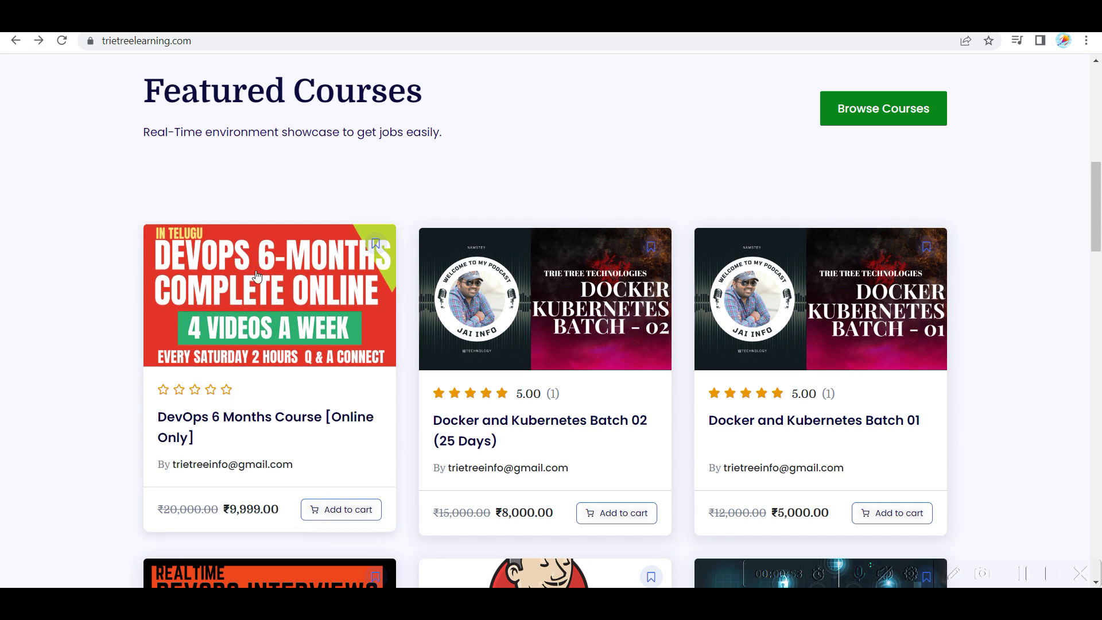
pyautogui.moveTo(153, 307)
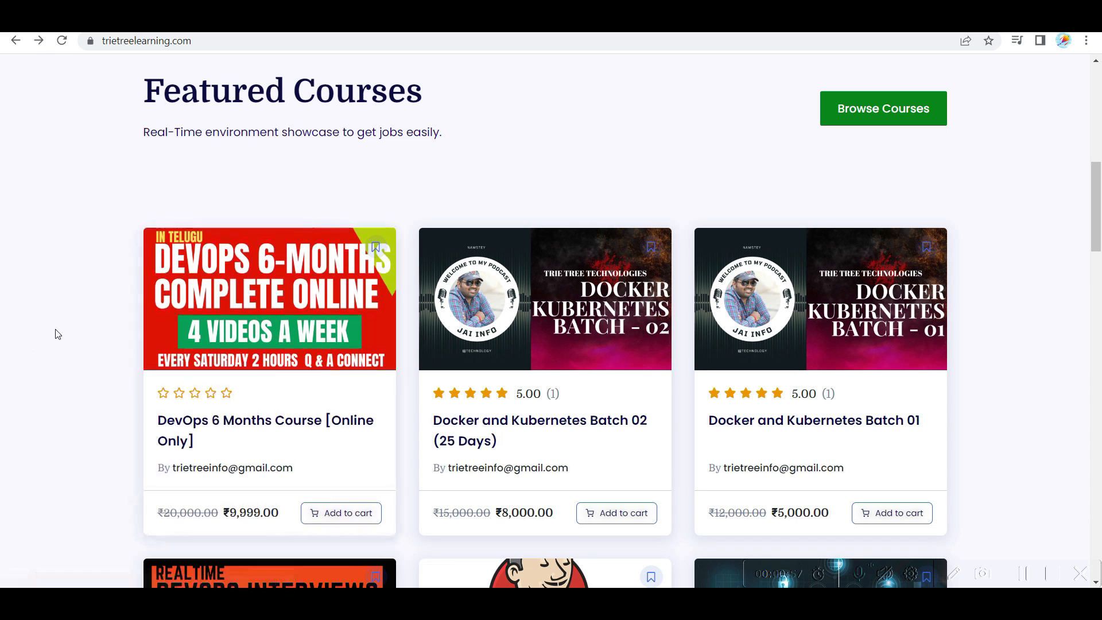
pyautogui.moveTo(279, 369)
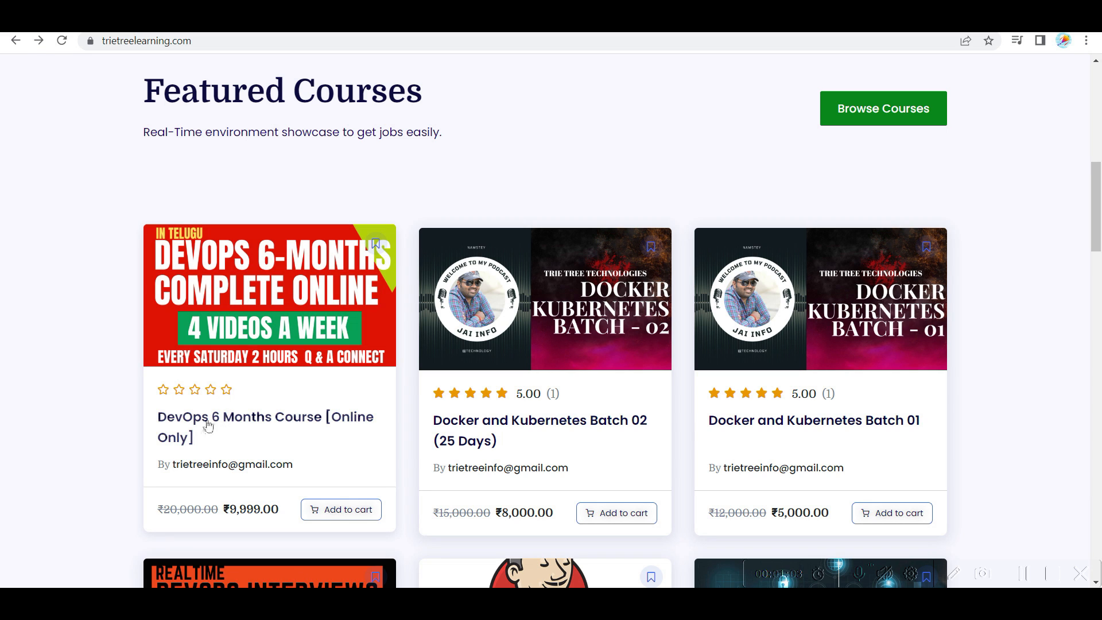
pyautogui.moveTo(269, 345)
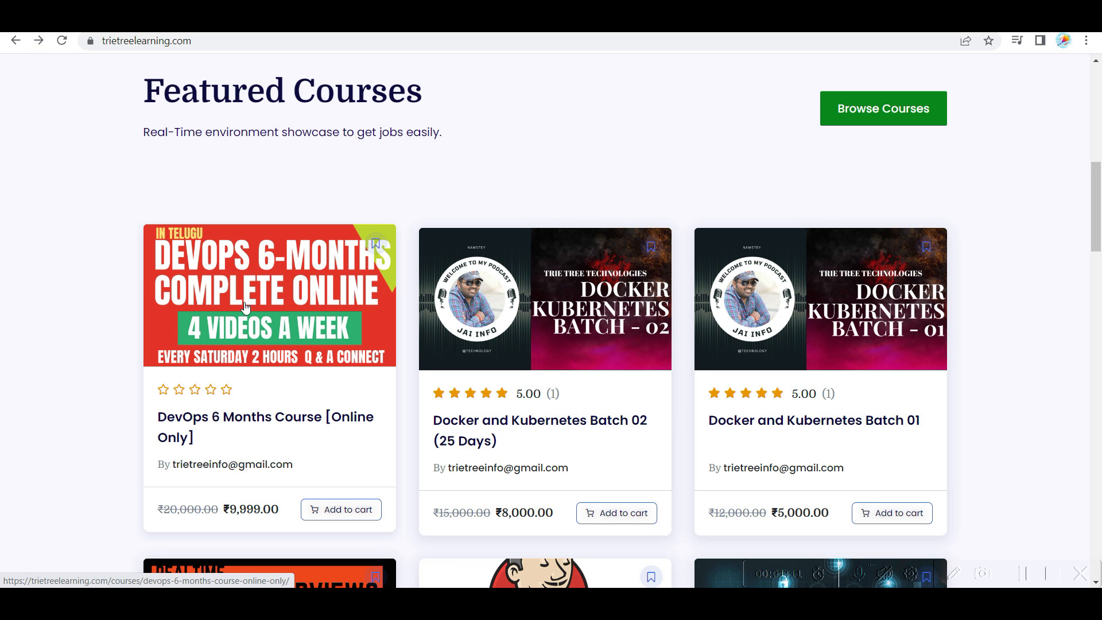
# Step: Scroll the course listing to reveal the DevOps Interviews, Jenkins and AWS course cards
pyautogui.scroll(-3)
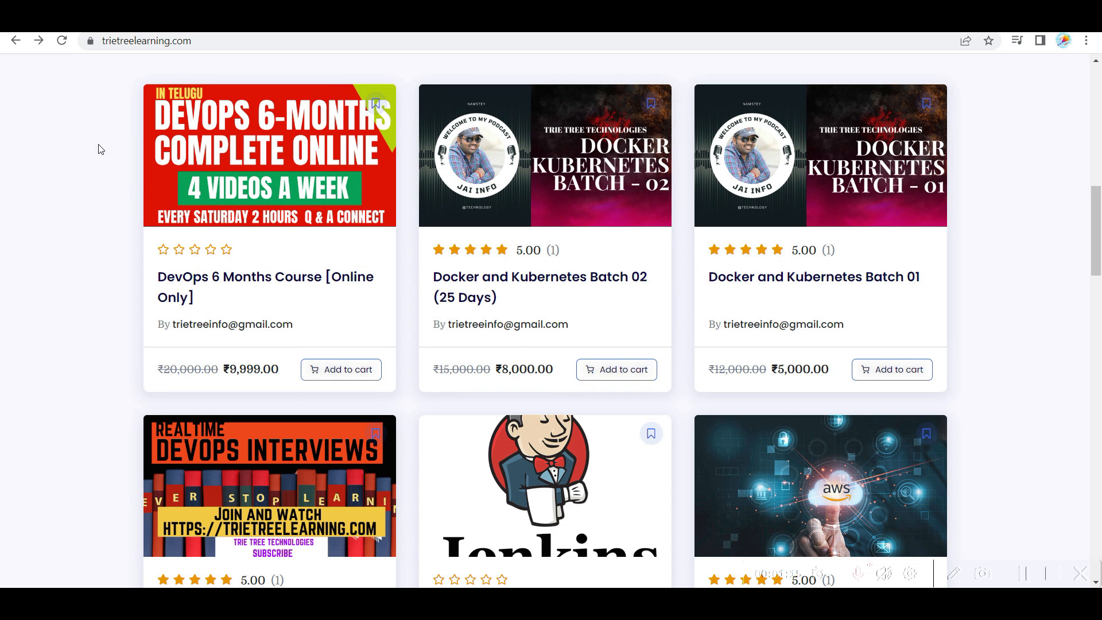
pyautogui.moveTo(59, 214)
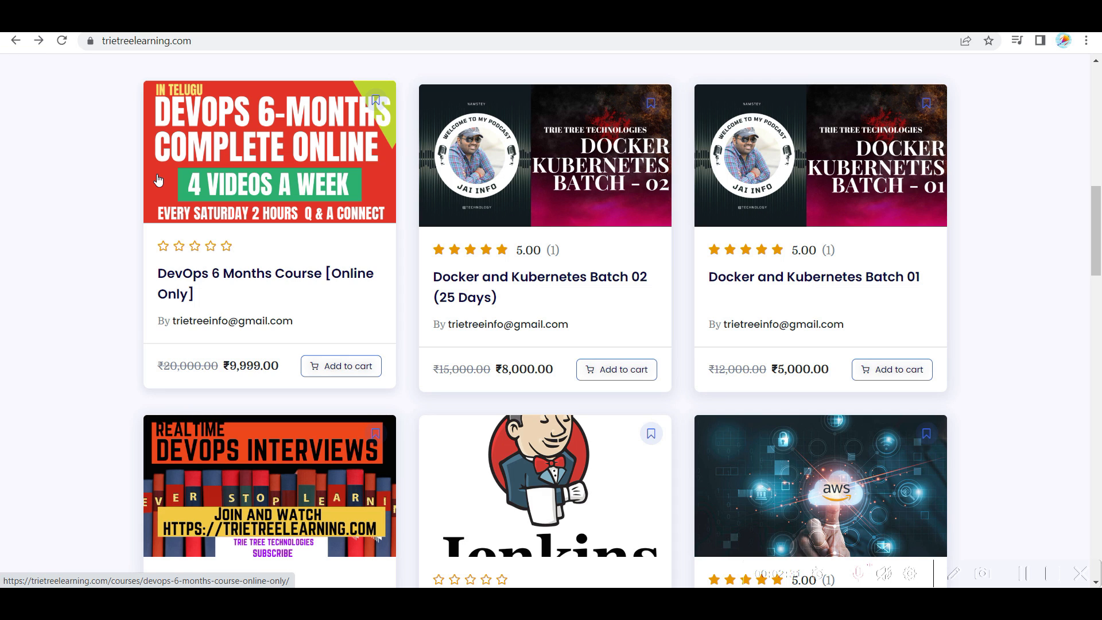
pyautogui.moveTo(148, 209)
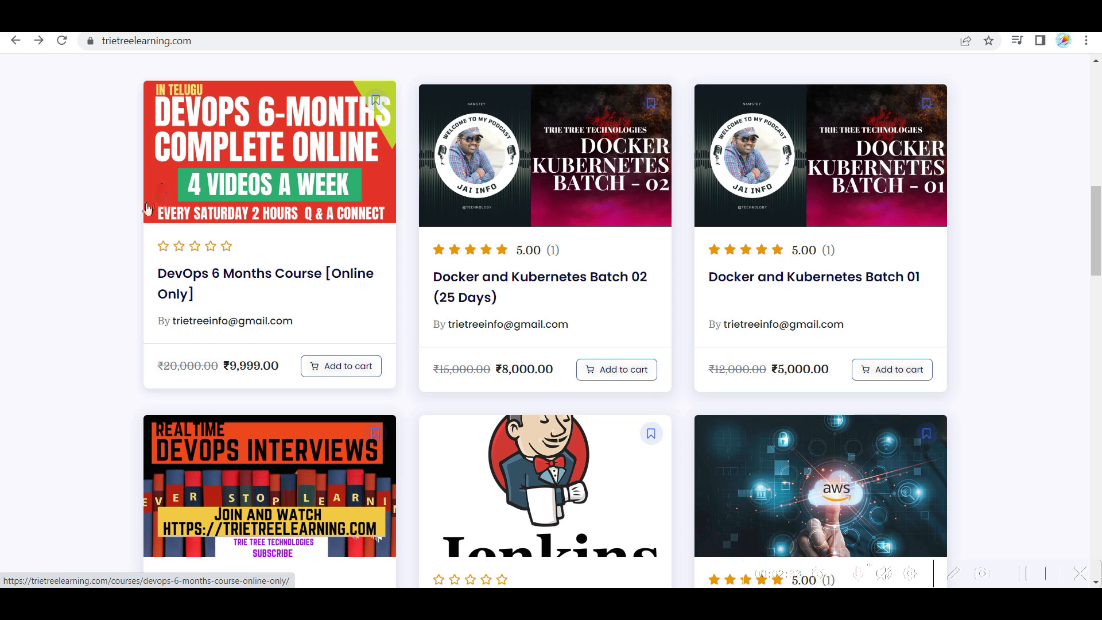
pyautogui.moveTo(102, 235)
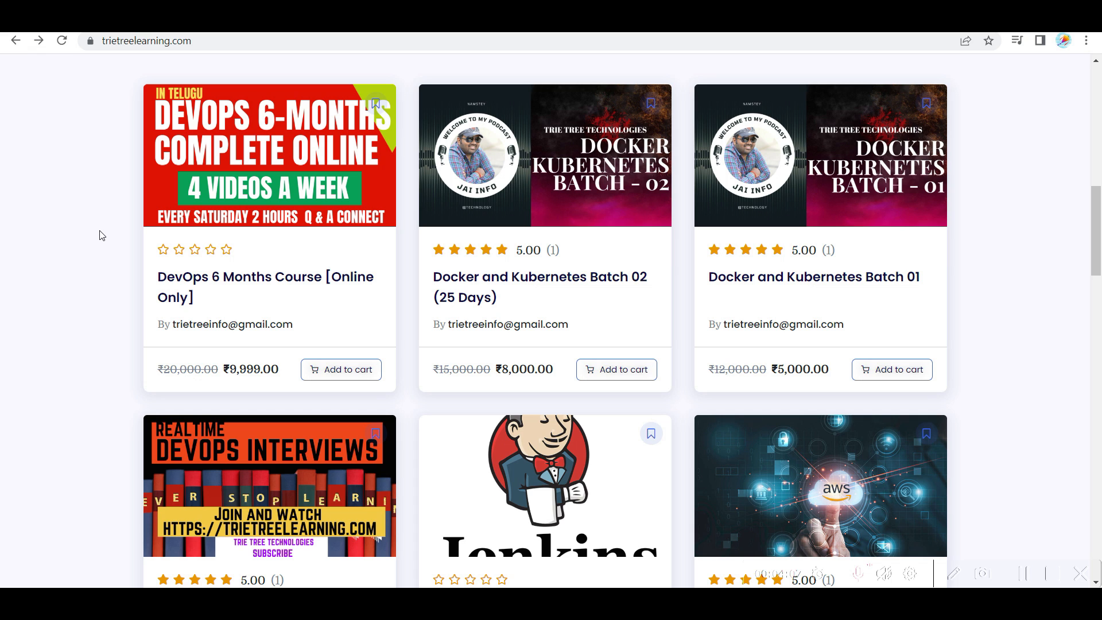
pyautogui.moveTo(67, 260)
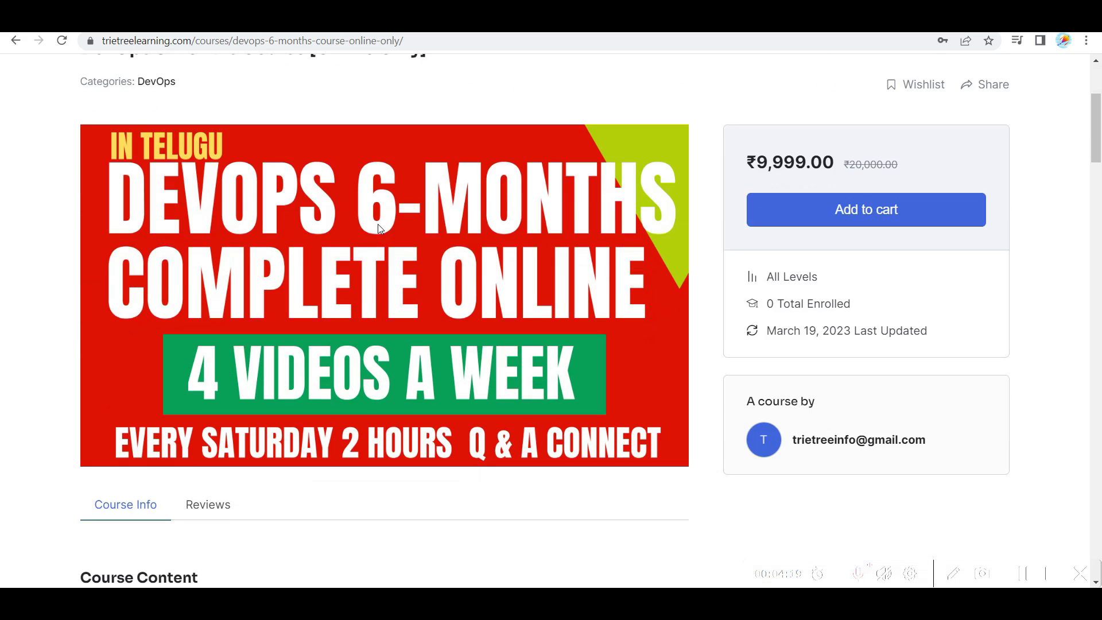
# Step: Scroll down to Course Content showing the Linux, Azure, Terraform, Ansible and Kubernetes modules
pyautogui.scroll(-3)
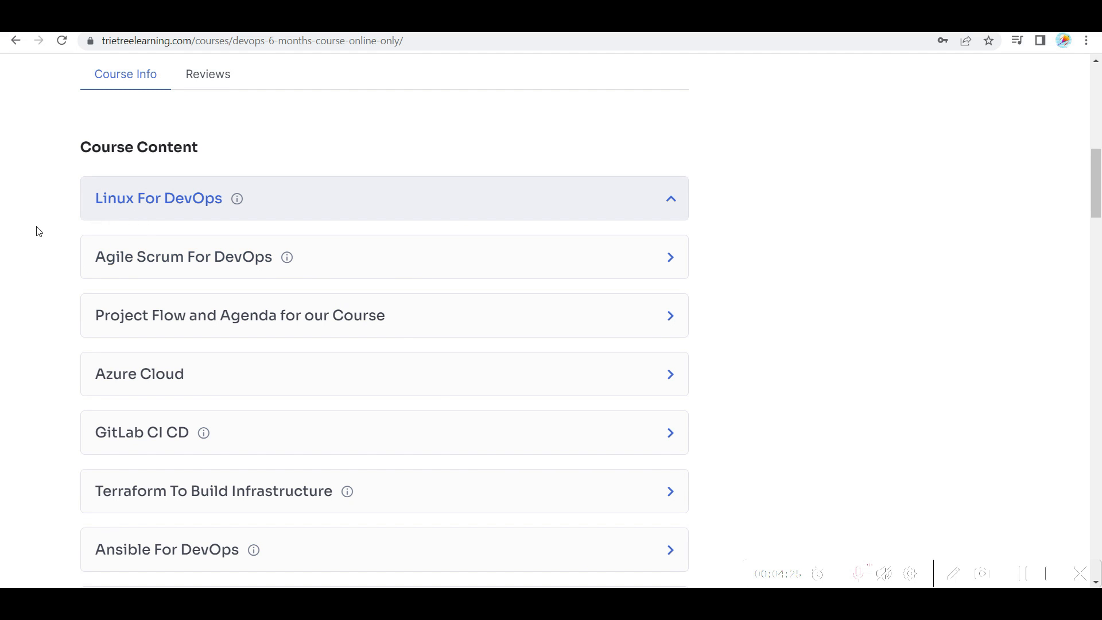
pyautogui.moveTo(470, 233)
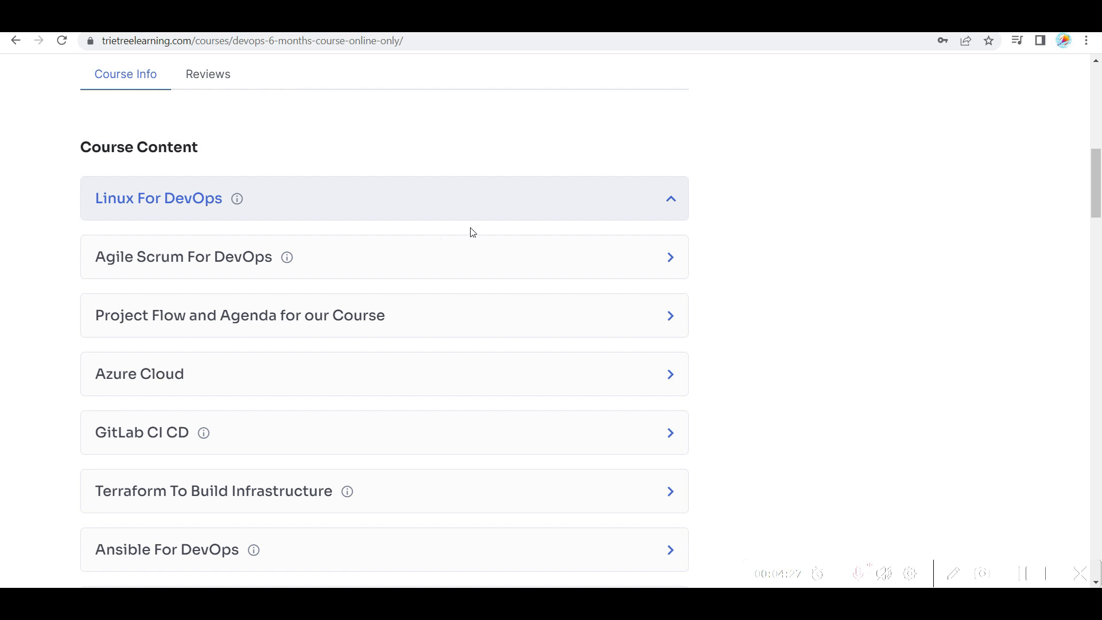
pyautogui.moveTo(60, 231)
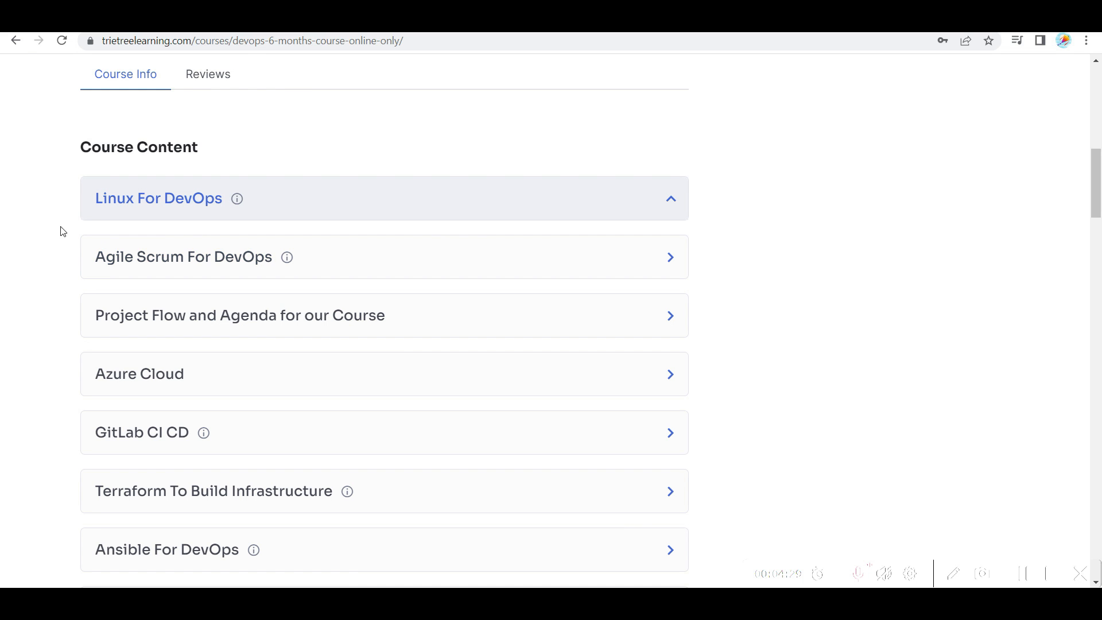
pyautogui.moveTo(184, 223)
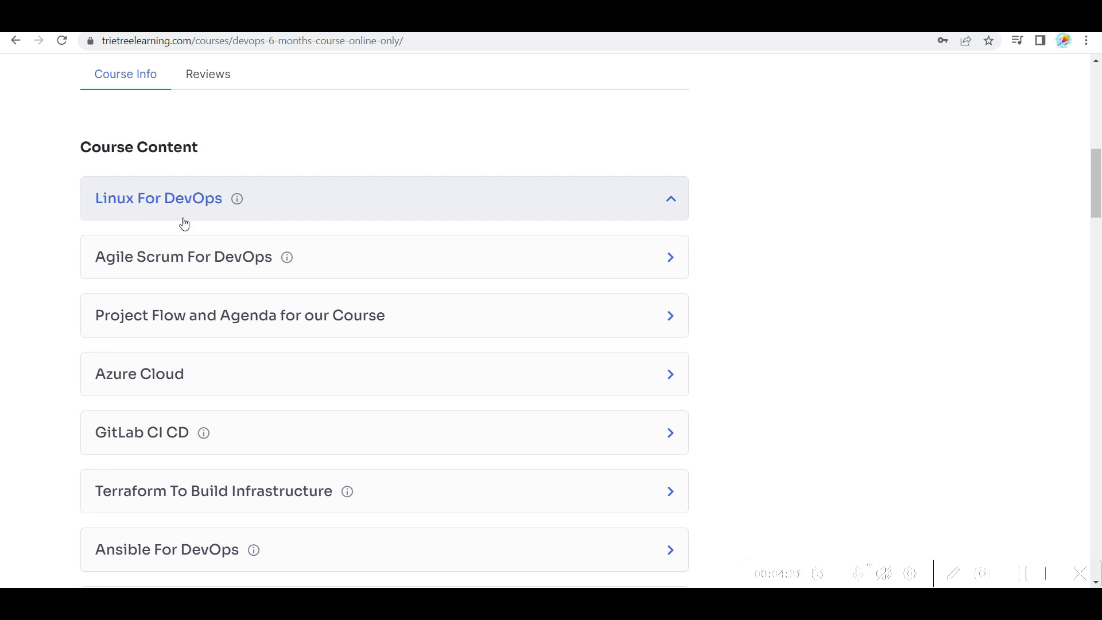
pyautogui.moveTo(50, 229)
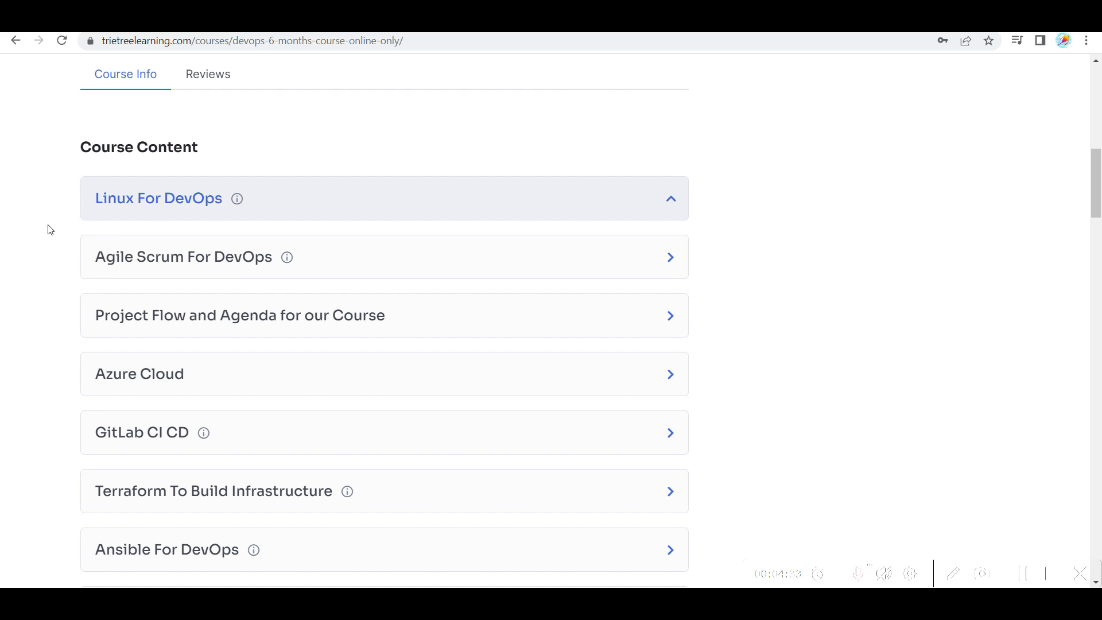
pyautogui.moveTo(238, 198)
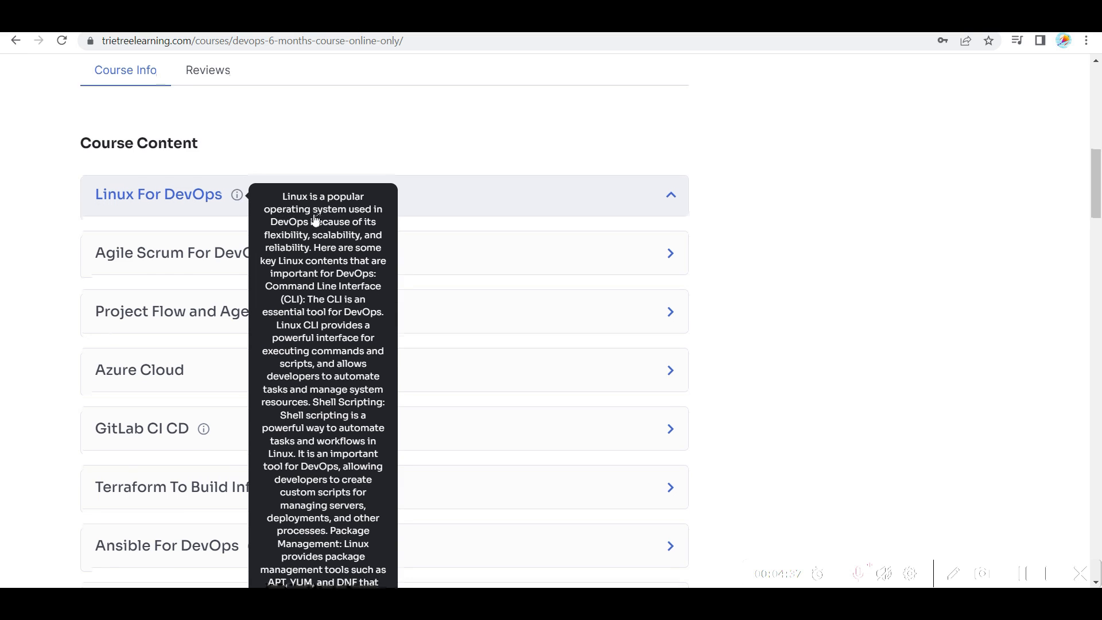
pyautogui.scroll(-3)
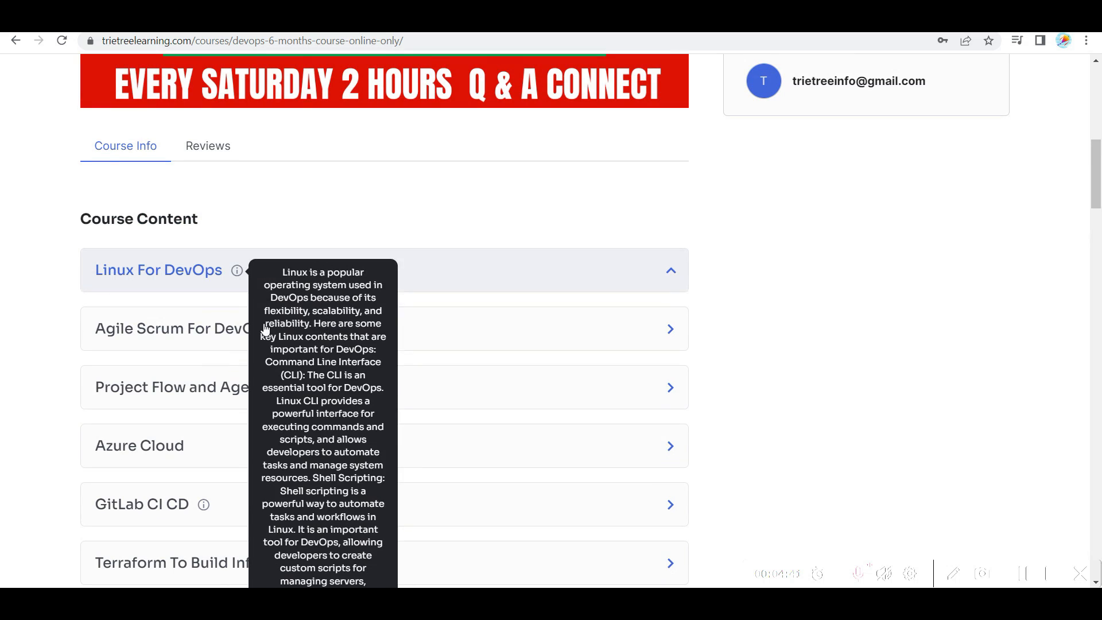
pyautogui.scroll(-3)
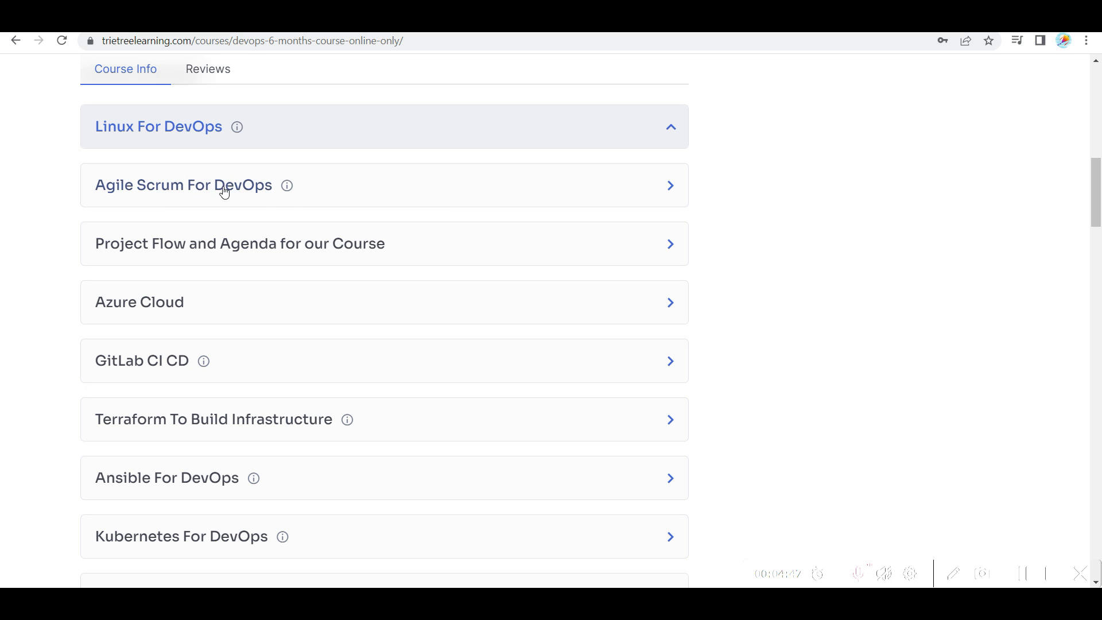
pyautogui.moveTo(40, 197)
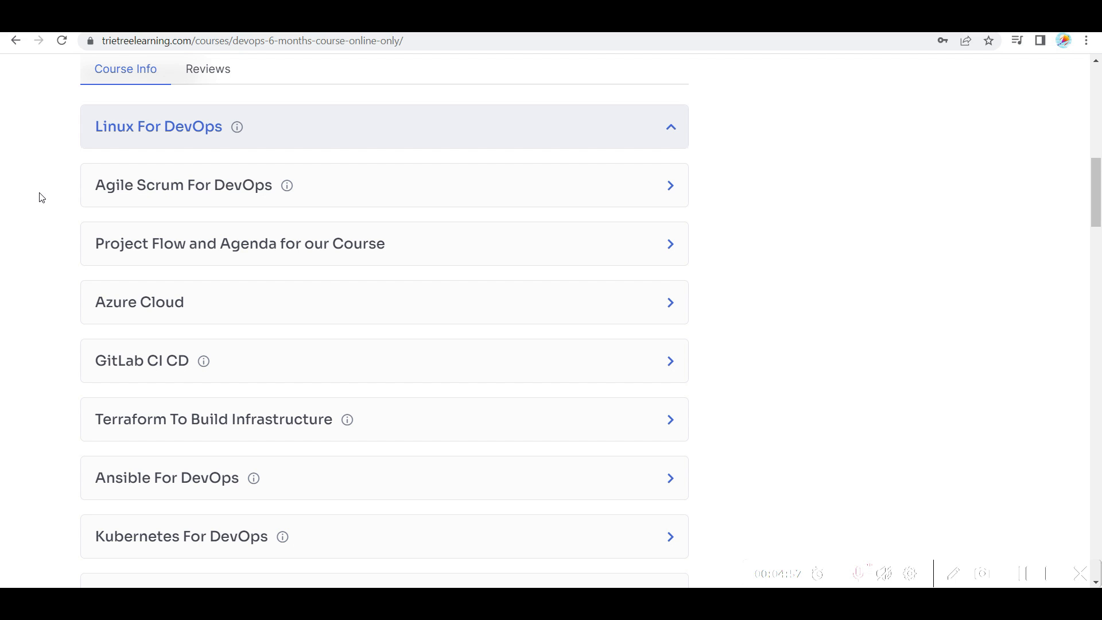
pyautogui.moveTo(78, 274)
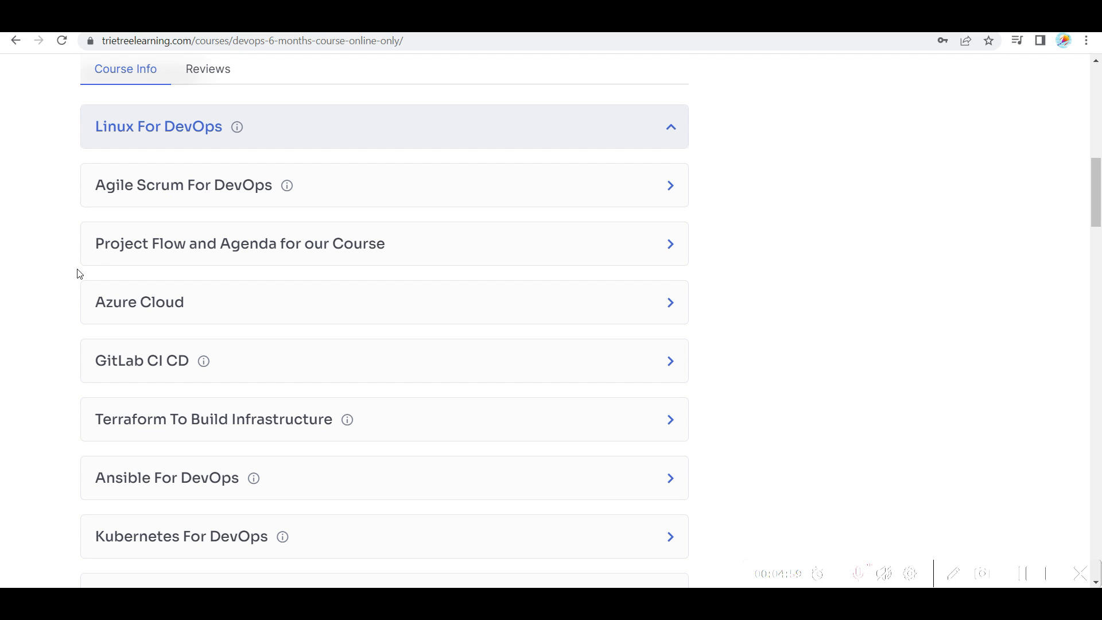
pyautogui.click(384, 243)
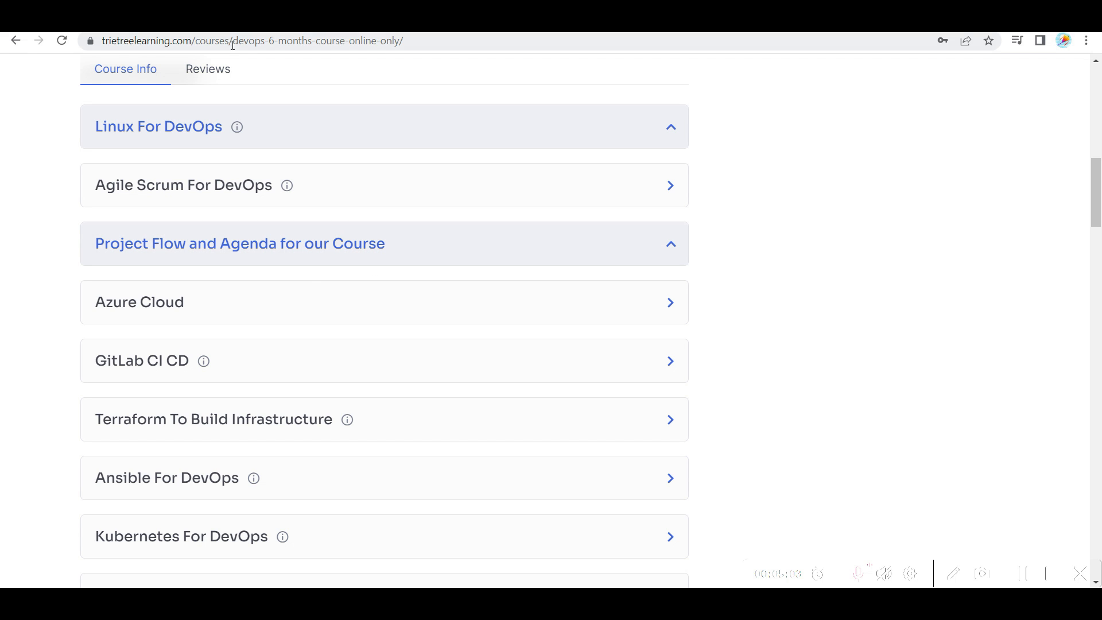
pyautogui.moveTo(733, 271)
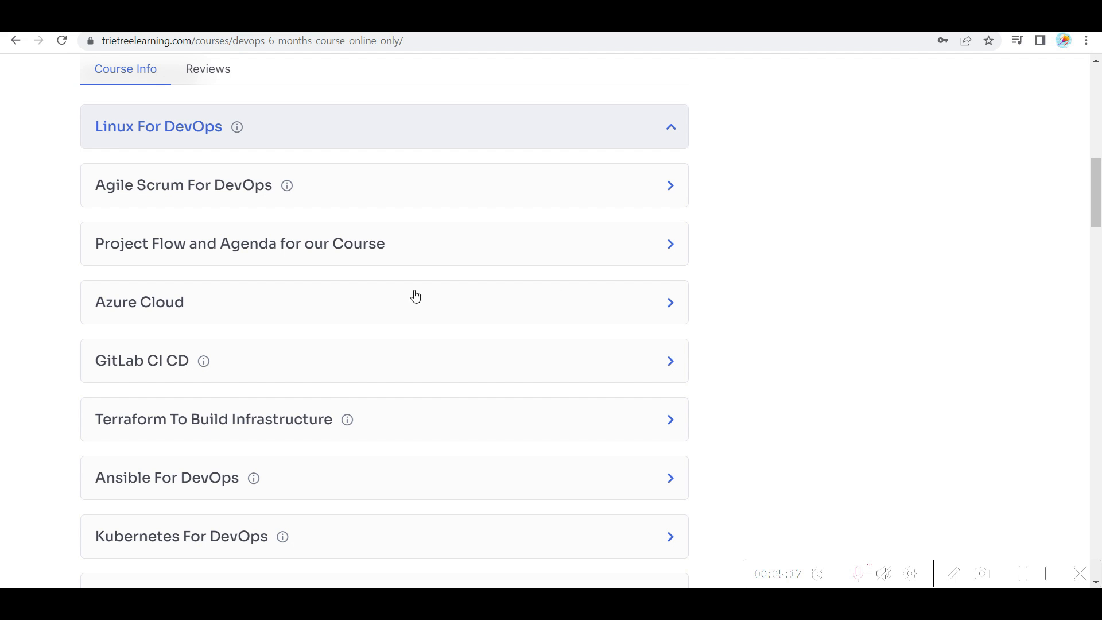
pyautogui.moveTo(855, 273)
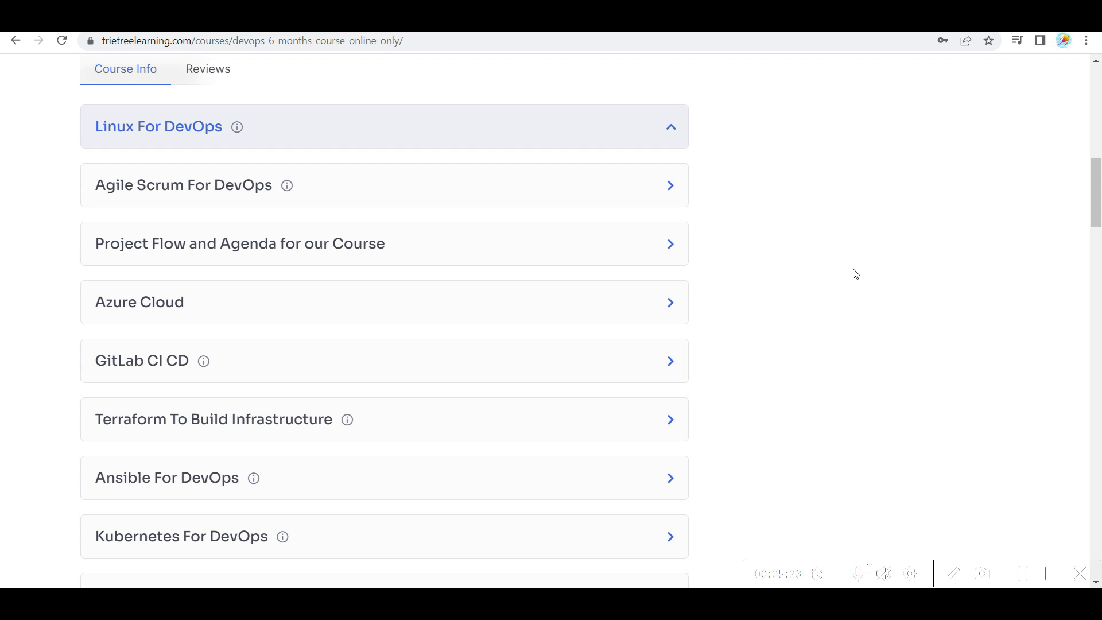
pyautogui.scroll(-3)
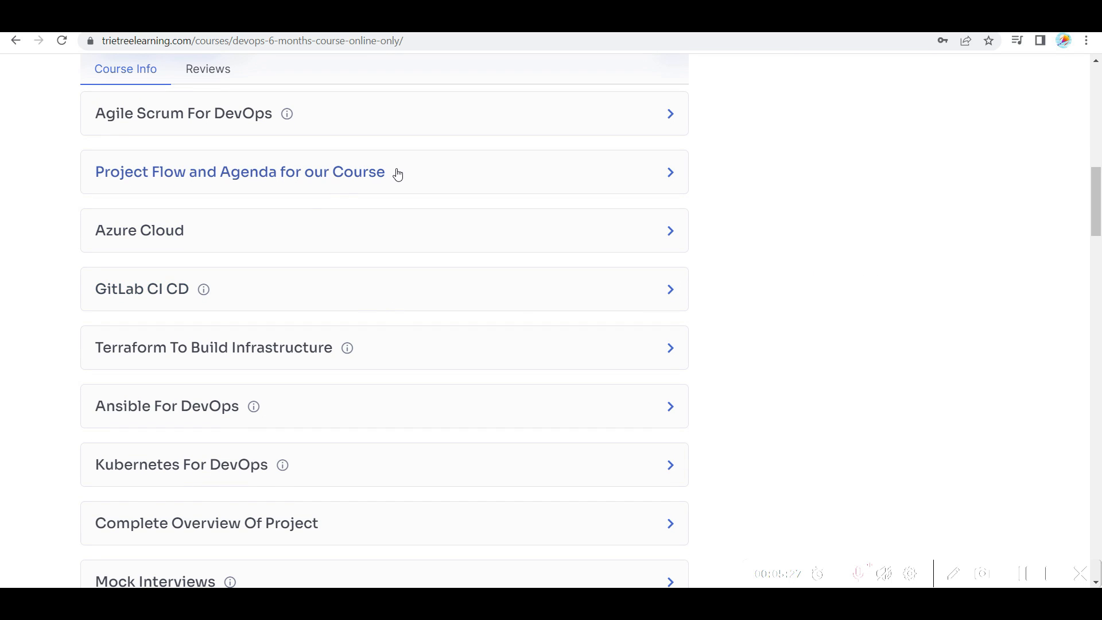
pyautogui.scroll(-3)
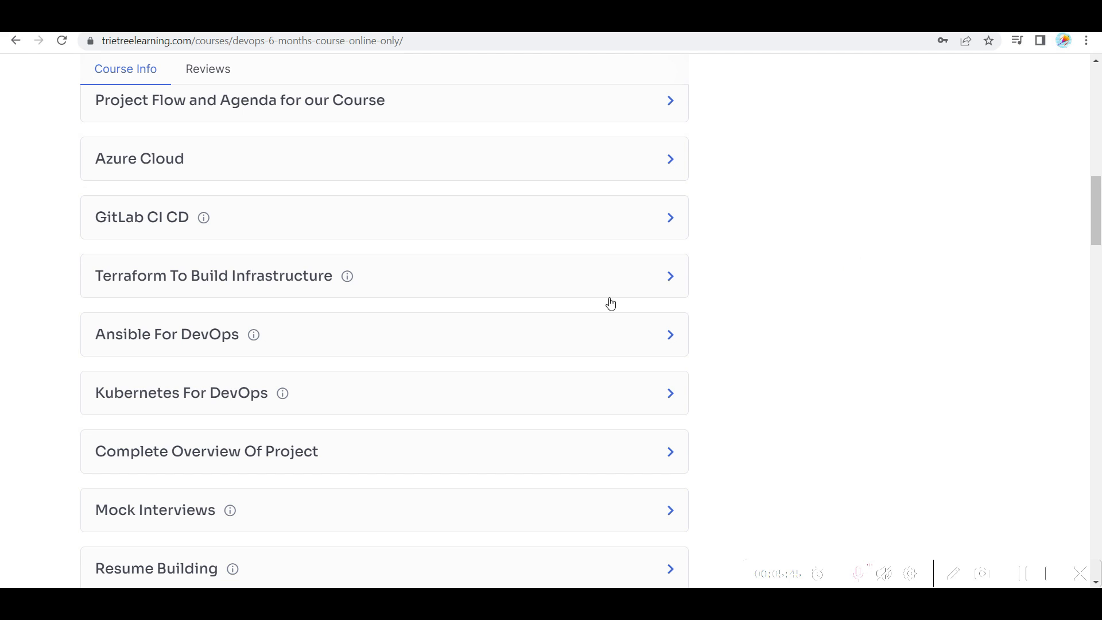
pyautogui.scroll(-3)
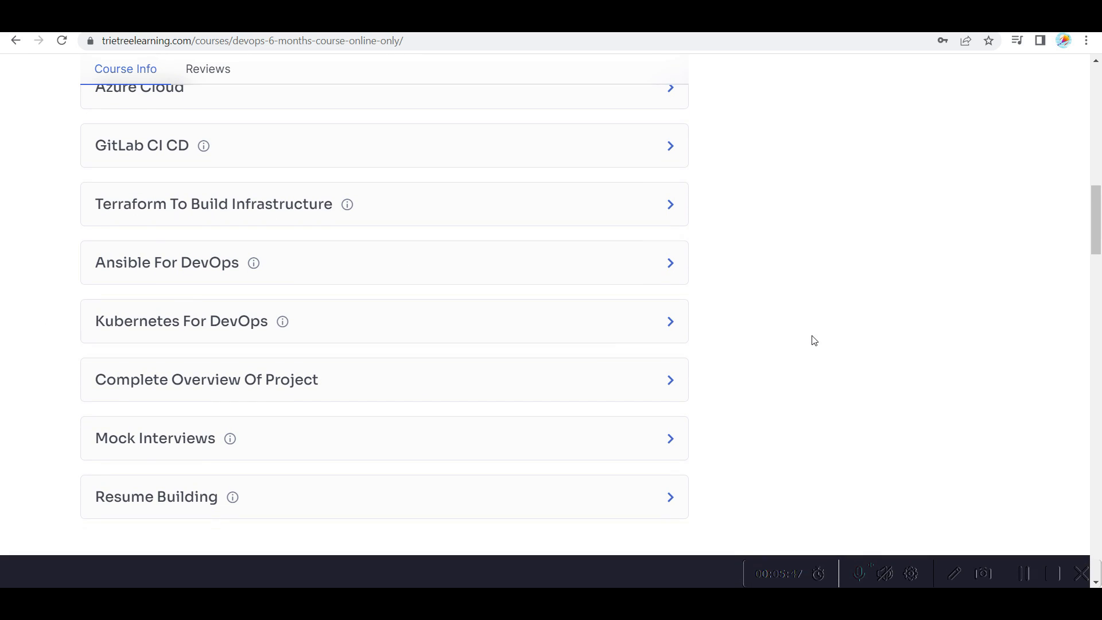
pyautogui.moveTo(134, 385)
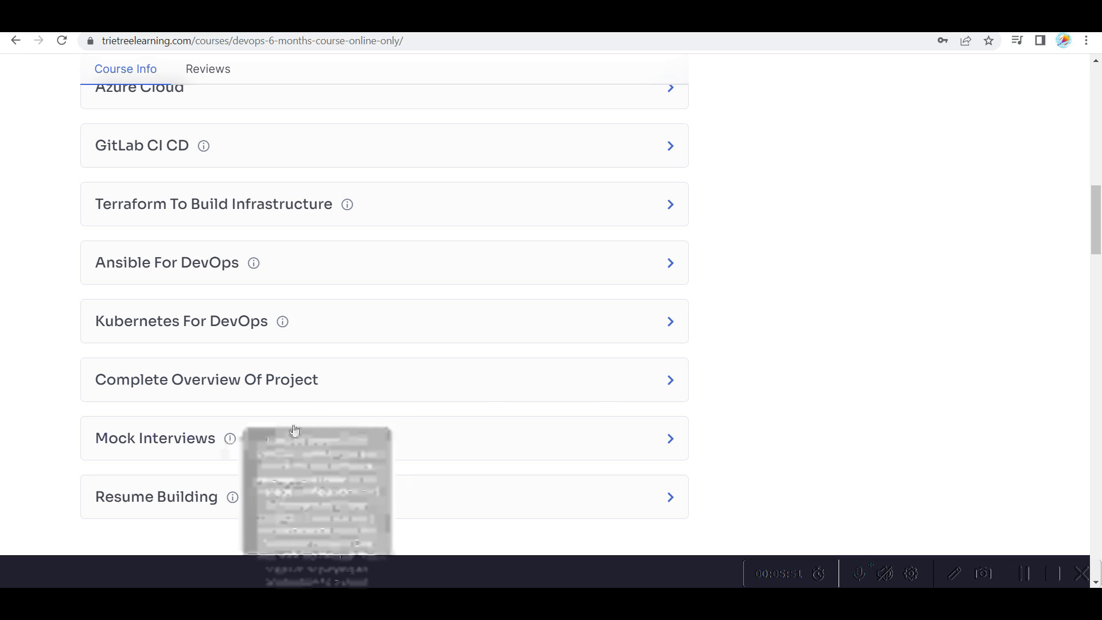
pyautogui.scroll(-3)
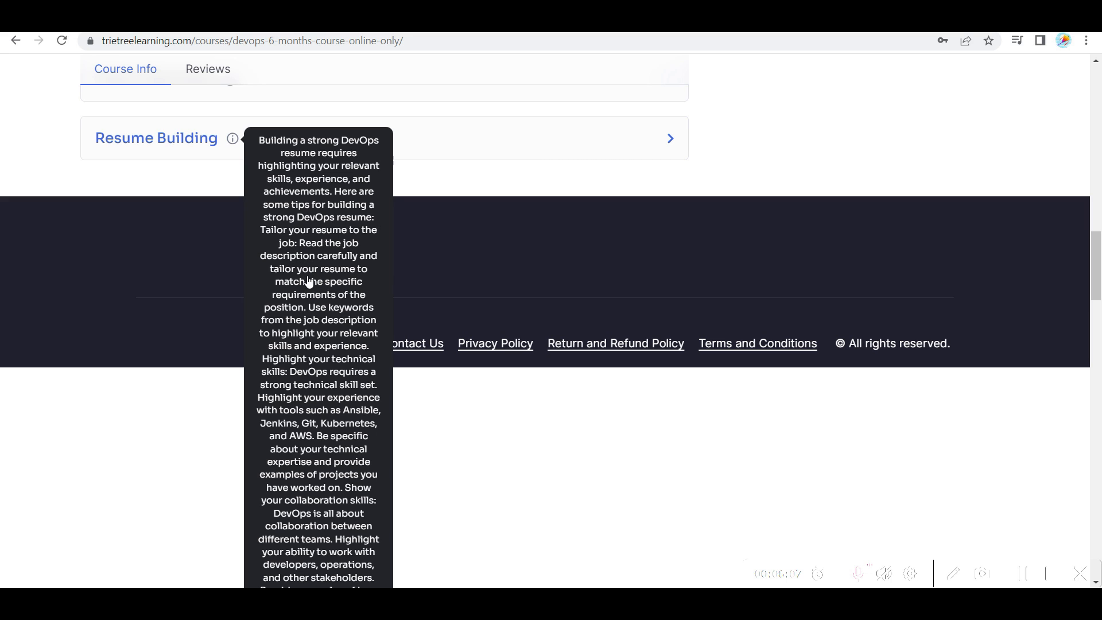
pyautogui.scroll(-3)
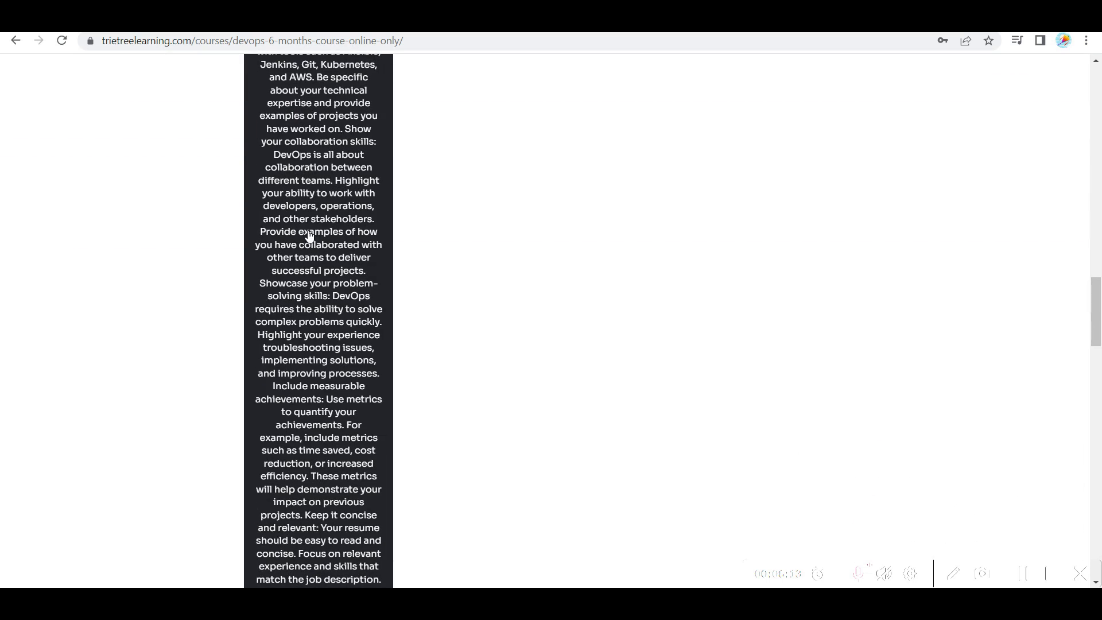
pyautogui.scroll(-3)
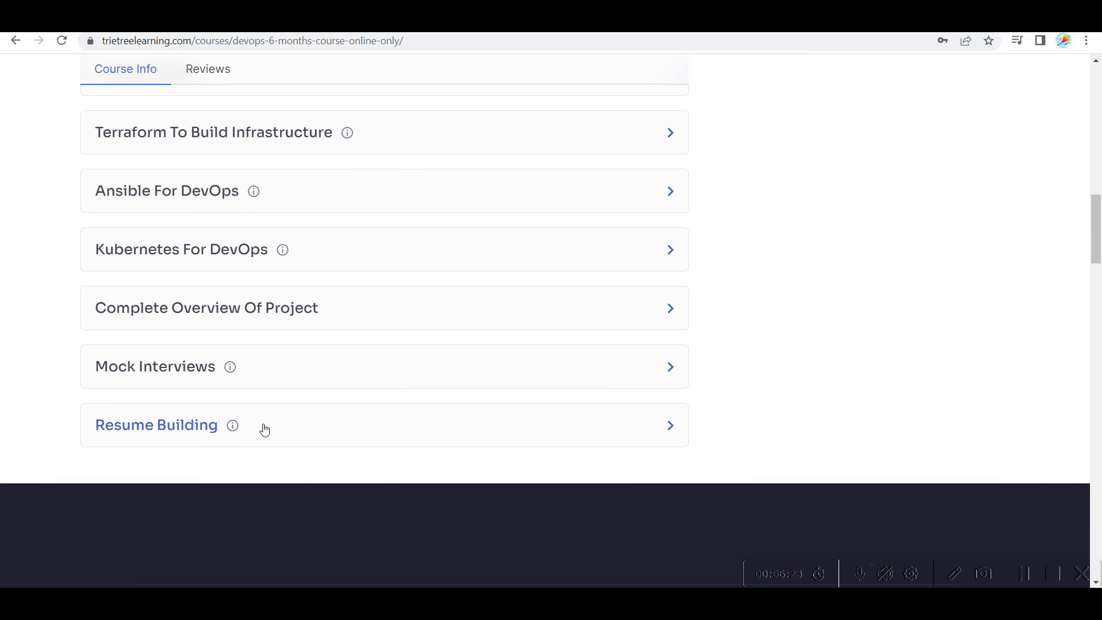
pyautogui.moveTo(229, 366)
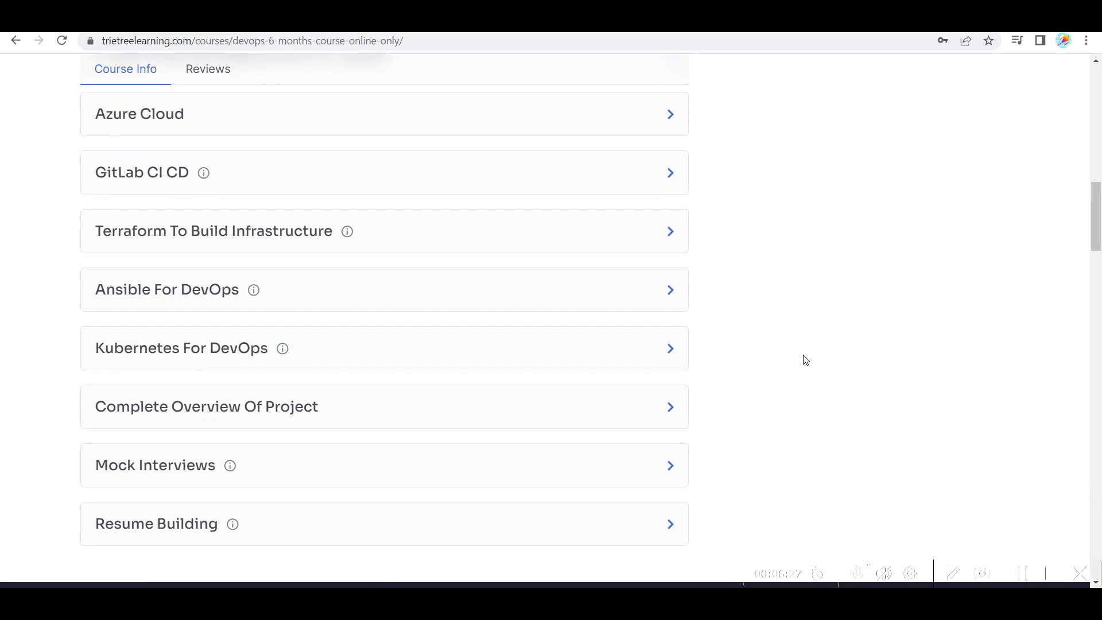
# Step: Scroll from the title and ₹9,999.00 price past the banner toward Course Content
pyautogui.scroll(3)
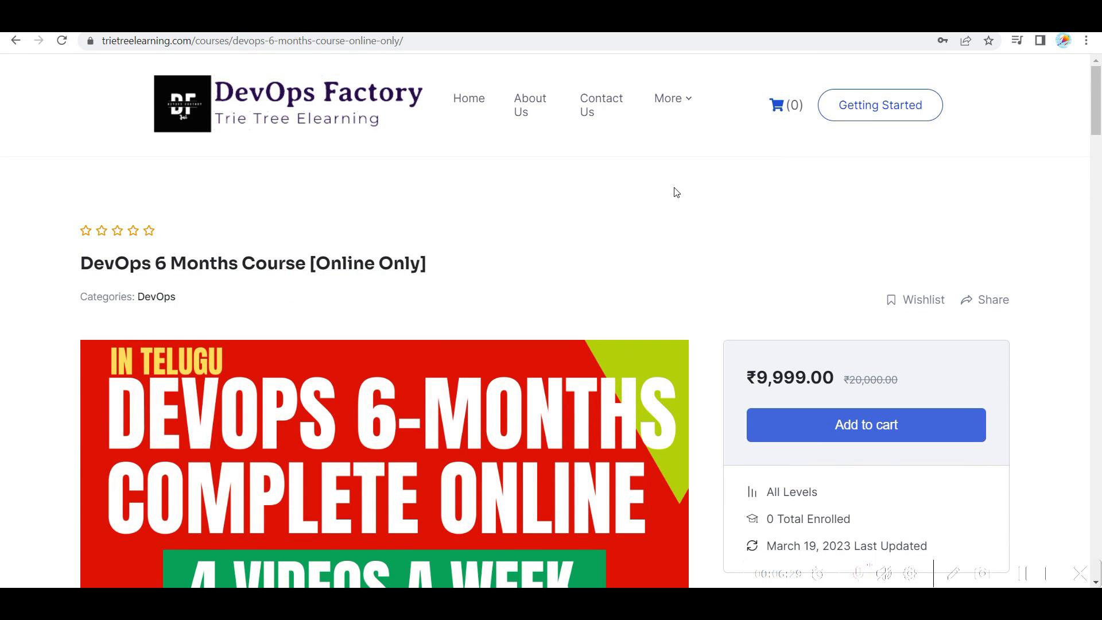
pyautogui.scroll(-3)
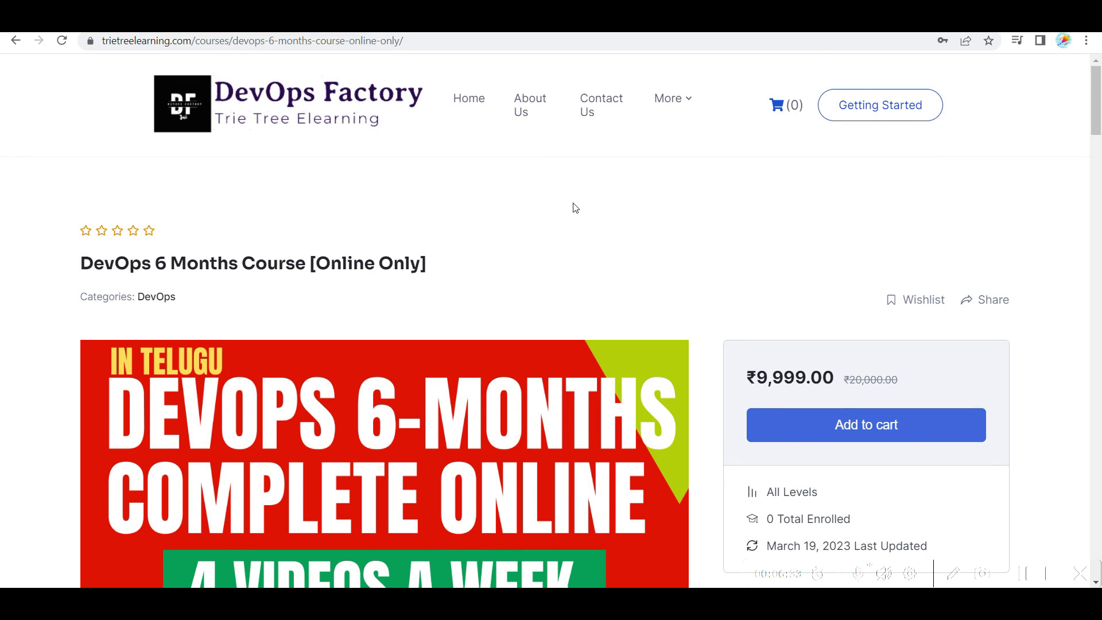
pyautogui.moveTo(590, 199)
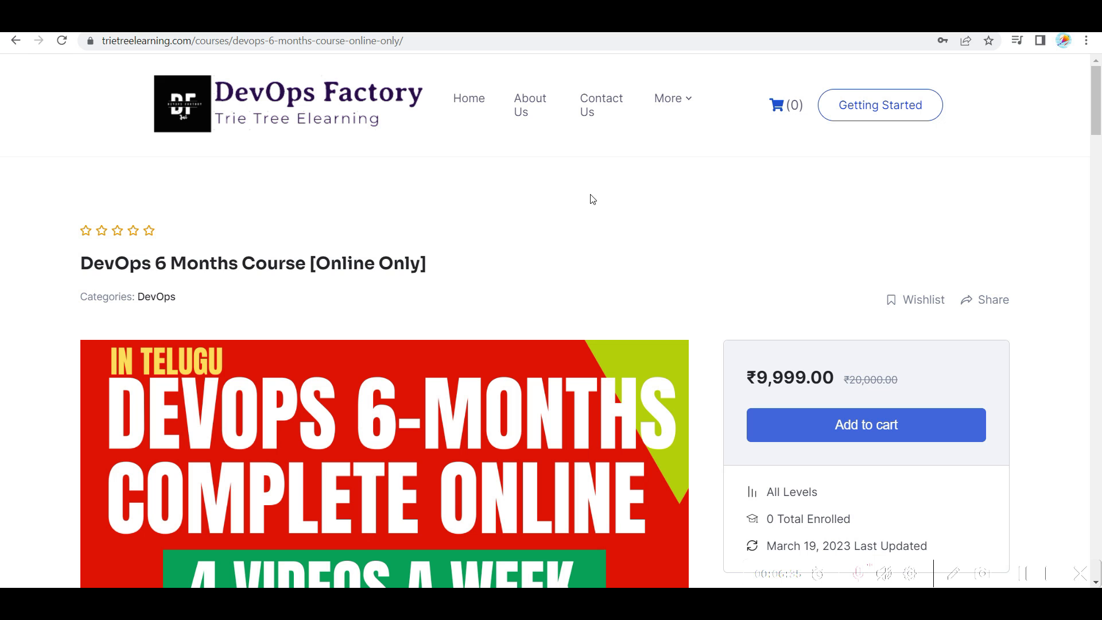
pyautogui.scroll(-3)
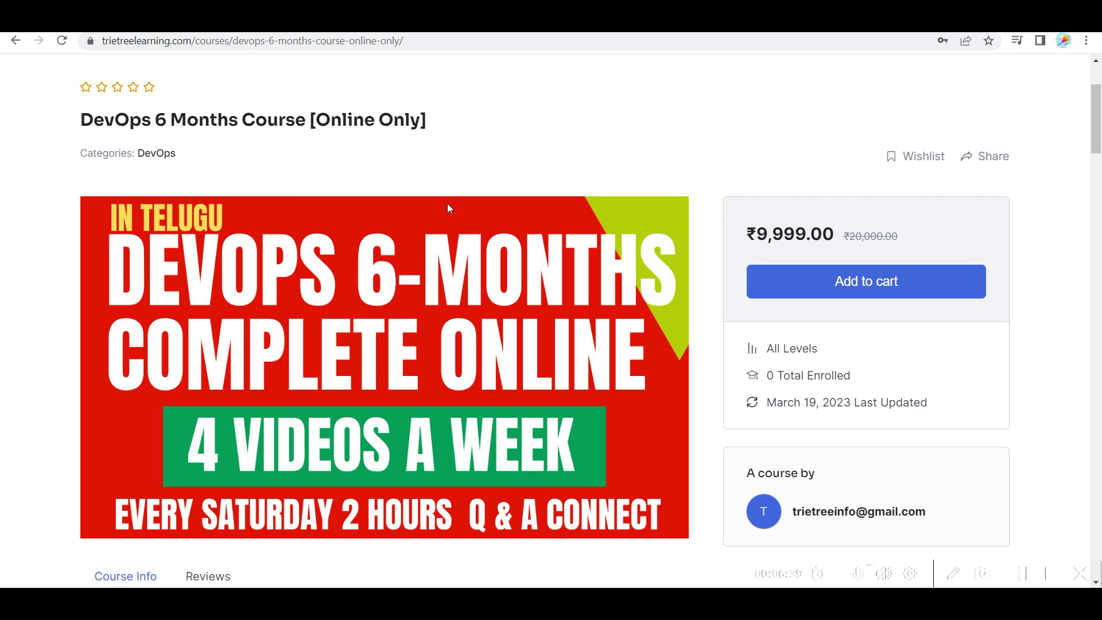
pyautogui.moveTo(517, 129)
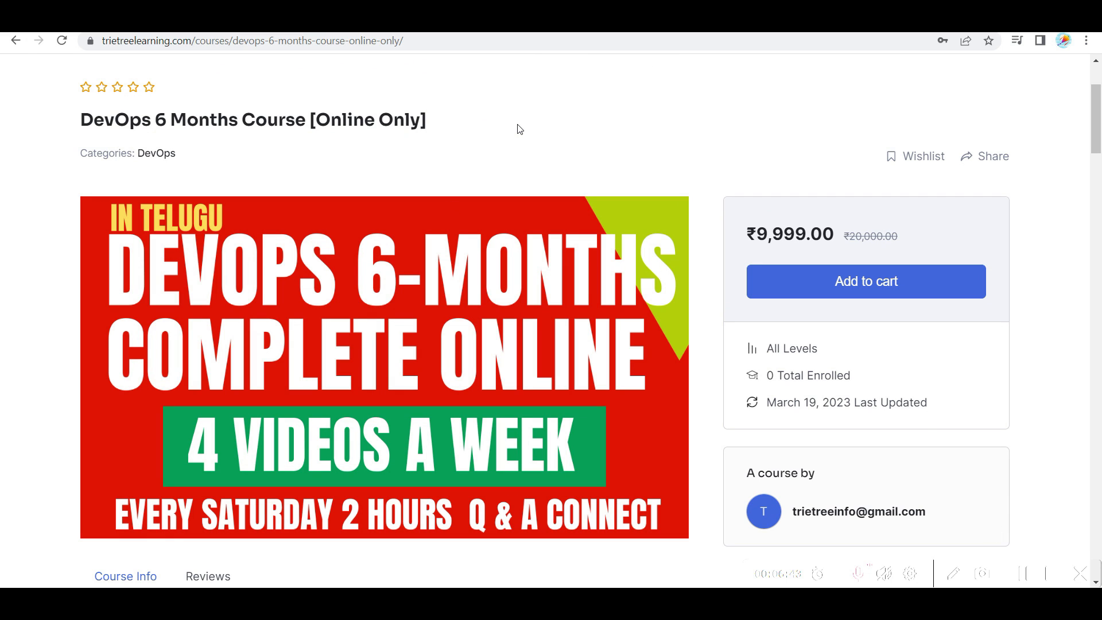
pyautogui.moveTo(640, 128)
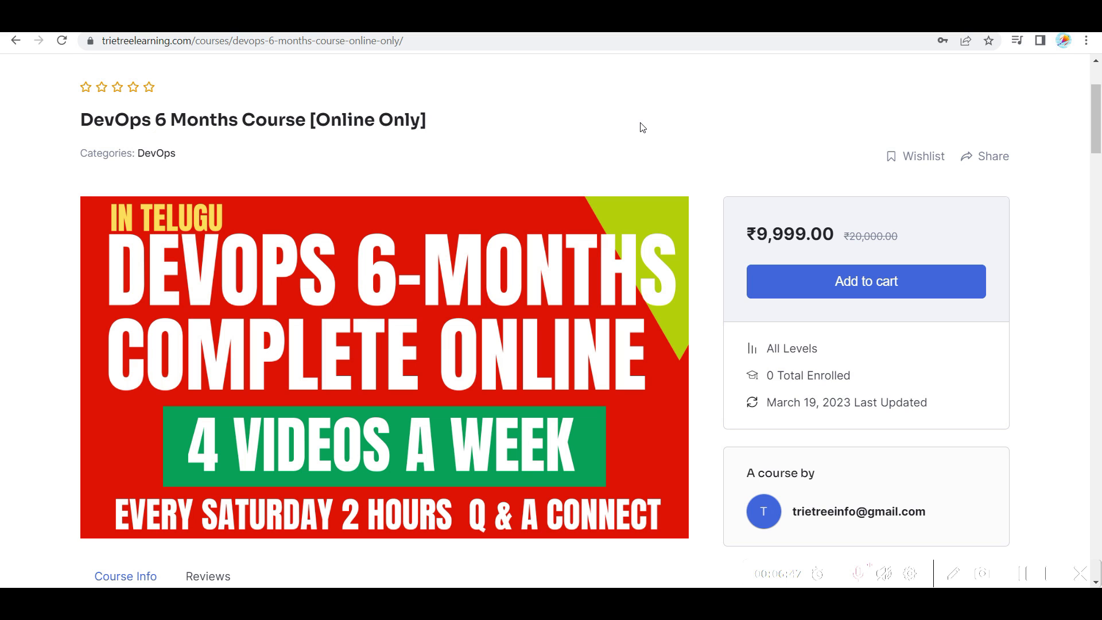
pyautogui.moveTo(630, 114)
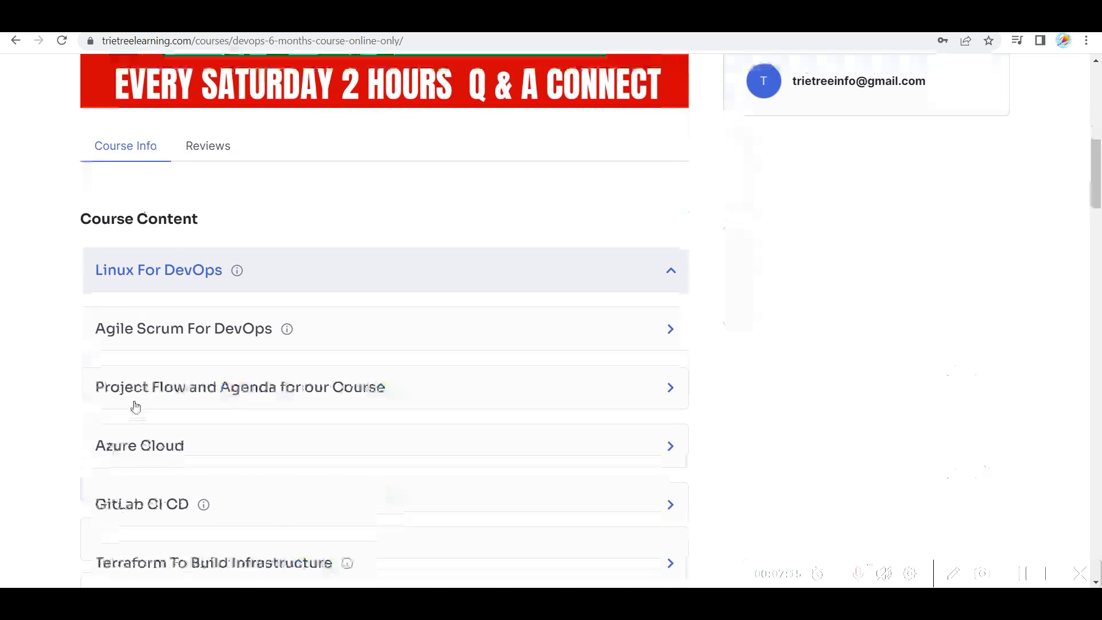
# Step: Scroll through the modules to the footer past Resume Building, then back up
pyautogui.scroll(-3)
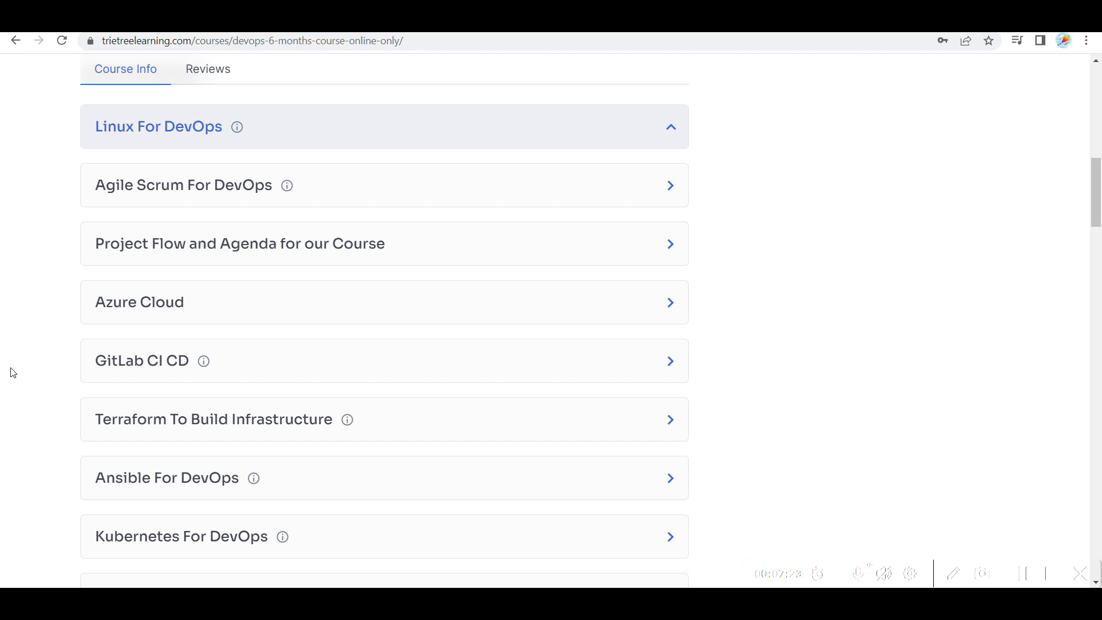
pyautogui.moveTo(35, 351)
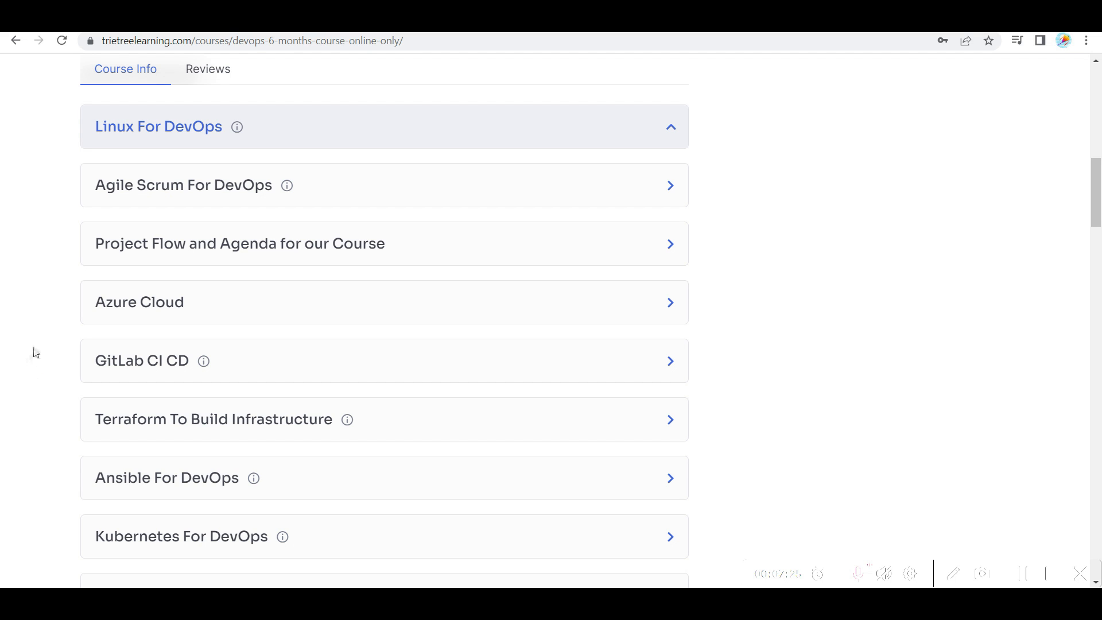
pyautogui.moveTo(32, 362)
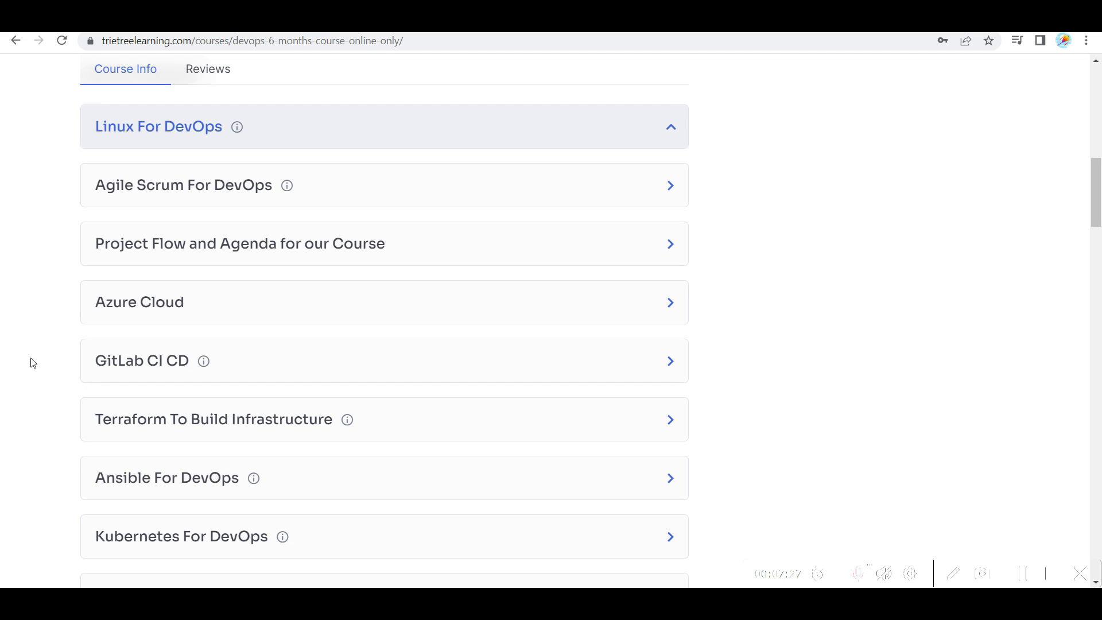
pyautogui.moveTo(38, 357)
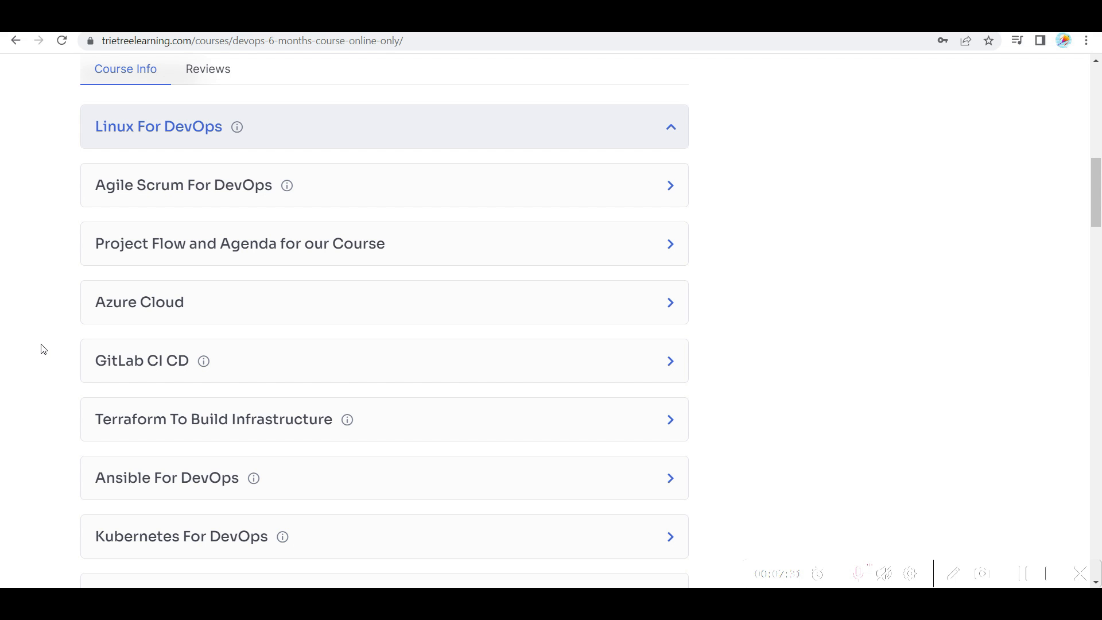
pyautogui.moveTo(134, 341)
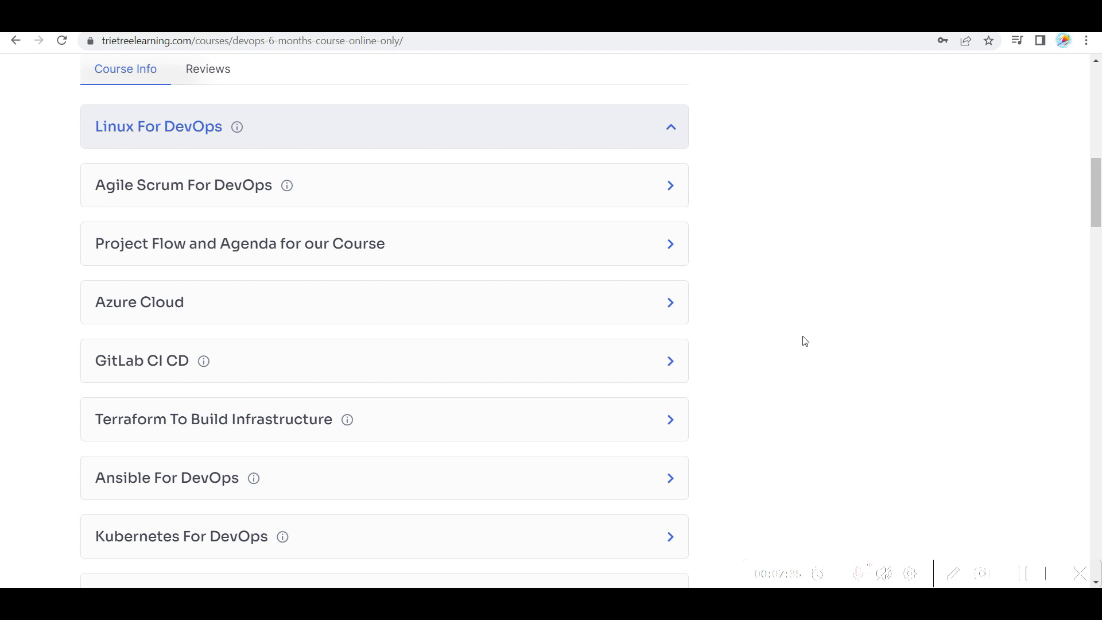
pyautogui.scroll(-3)
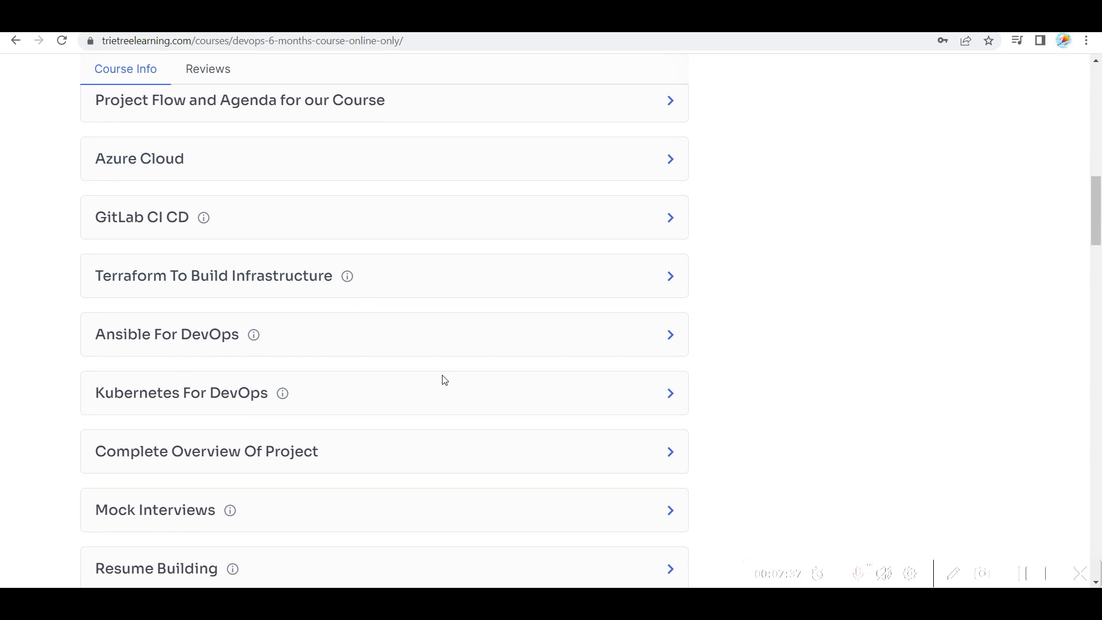
pyautogui.scroll(-3)
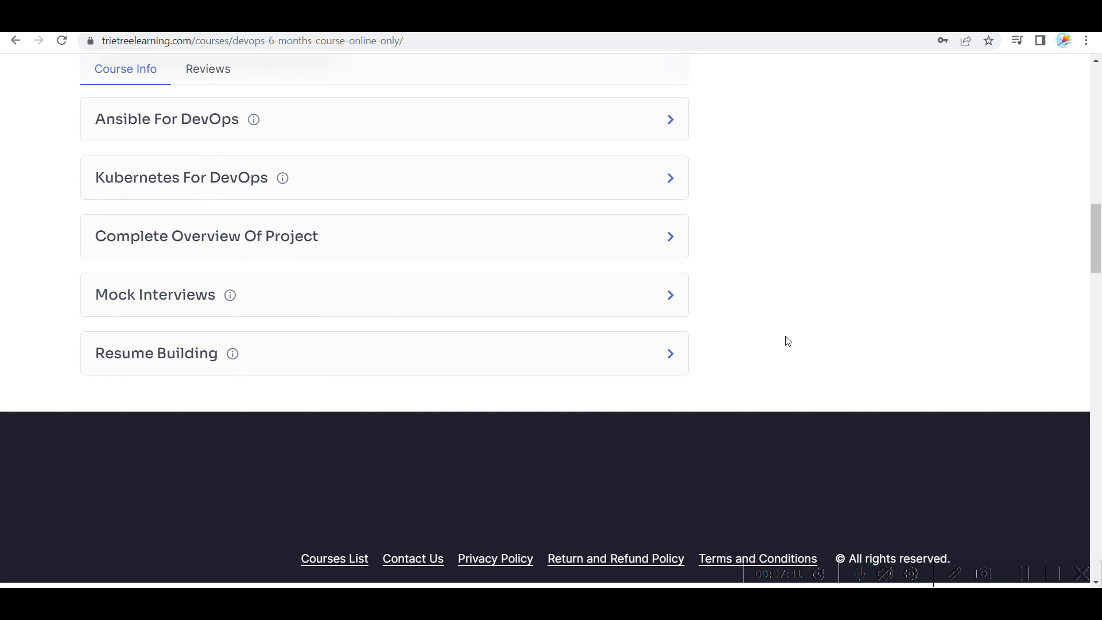
pyautogui.scroll(3)
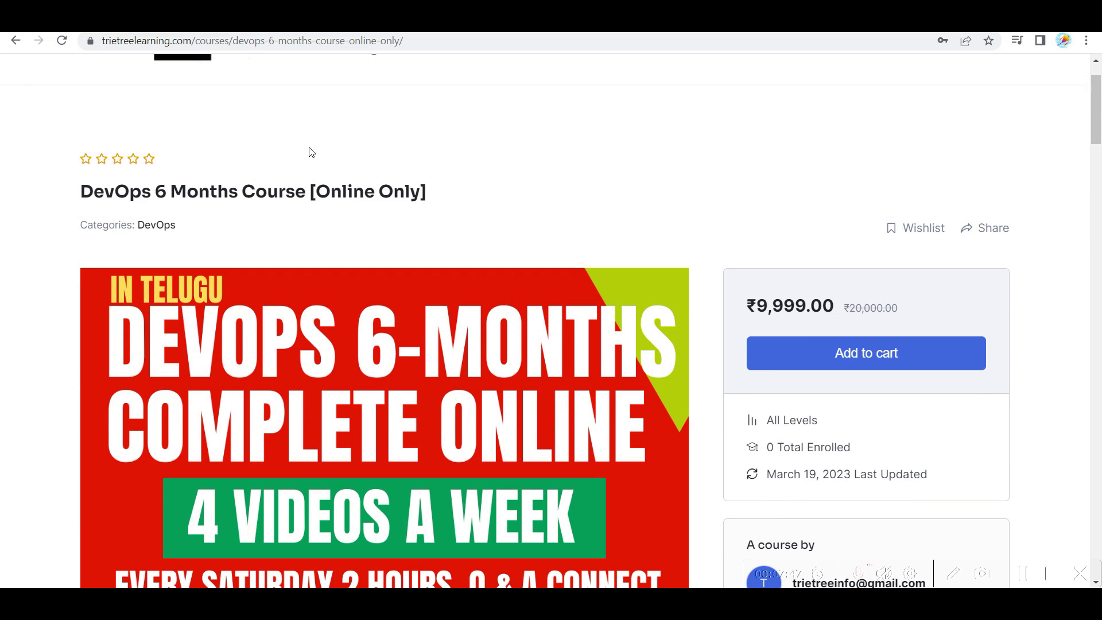
# Step: Scroll around the course banner, ₹9,999.00 price and Course Info area
pyautogui.scroll(-3)
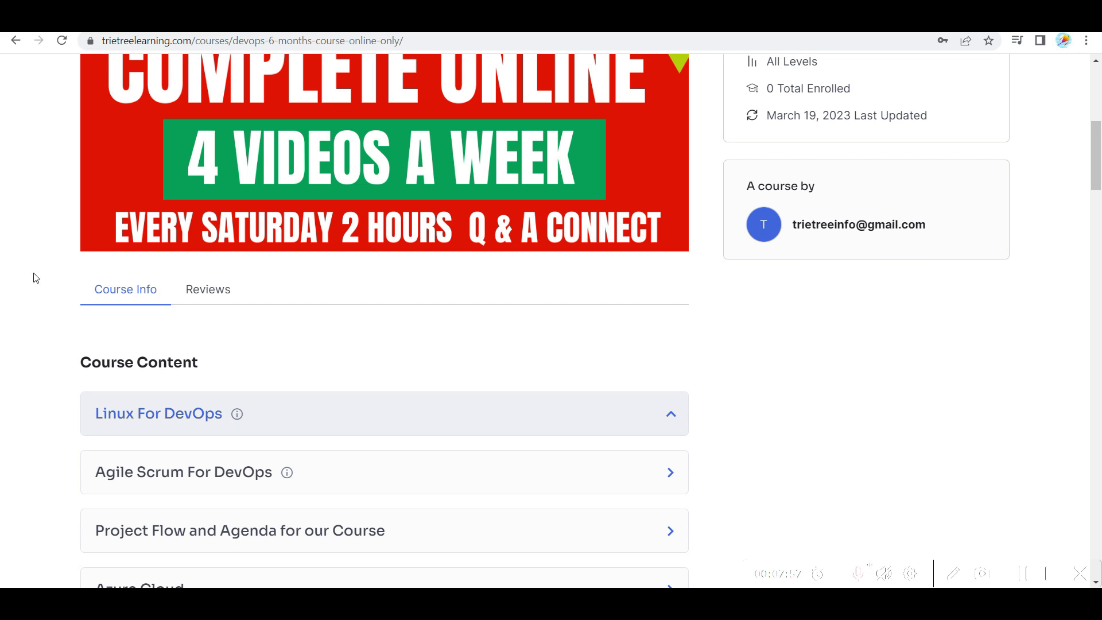
pyautogui.scroll(3)
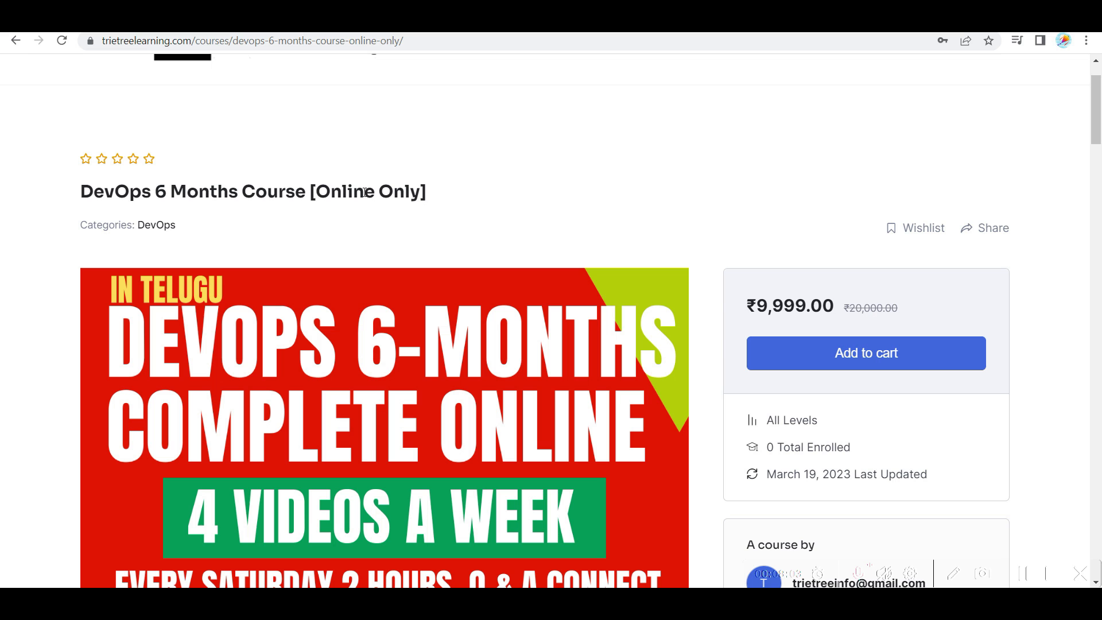
pyautogui.scroll(-3)
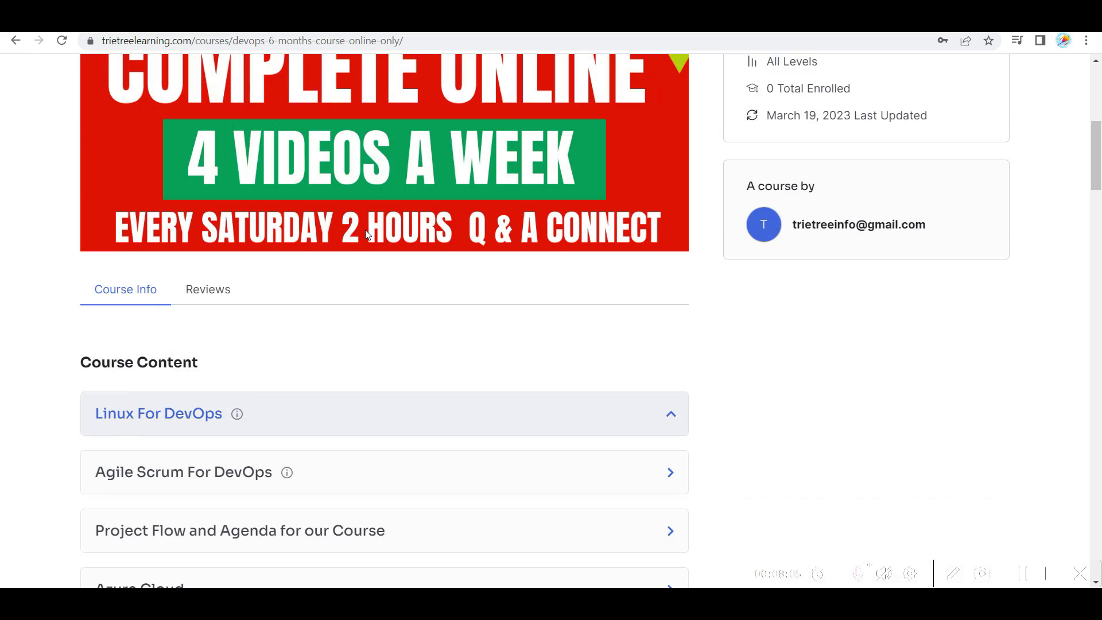
pyautogui.scroll(-3)
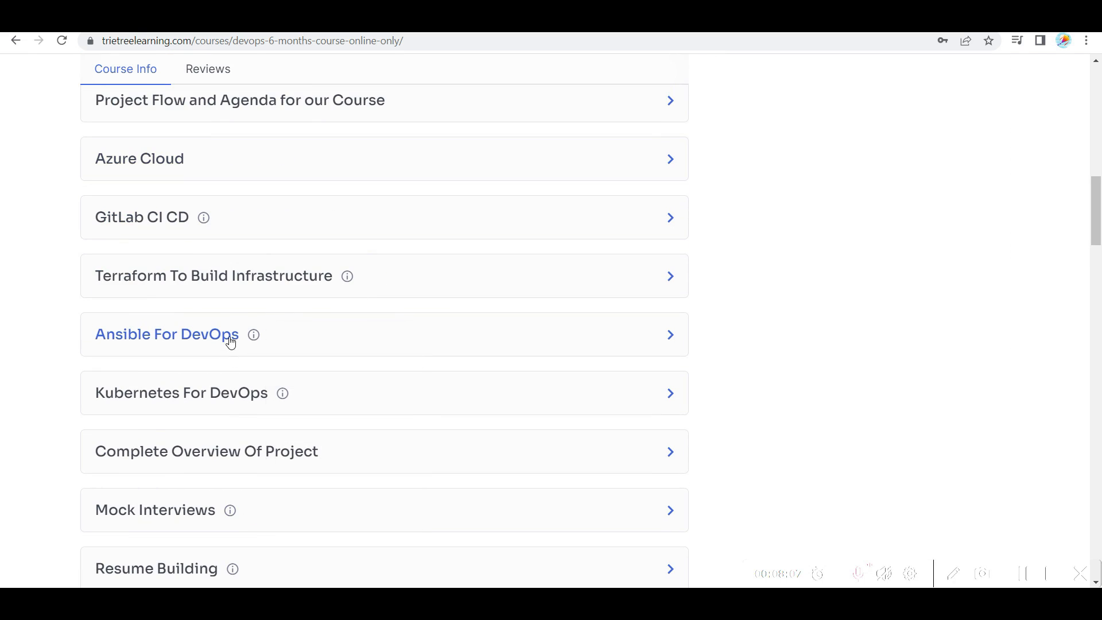
pyautogui.scroll(-3)
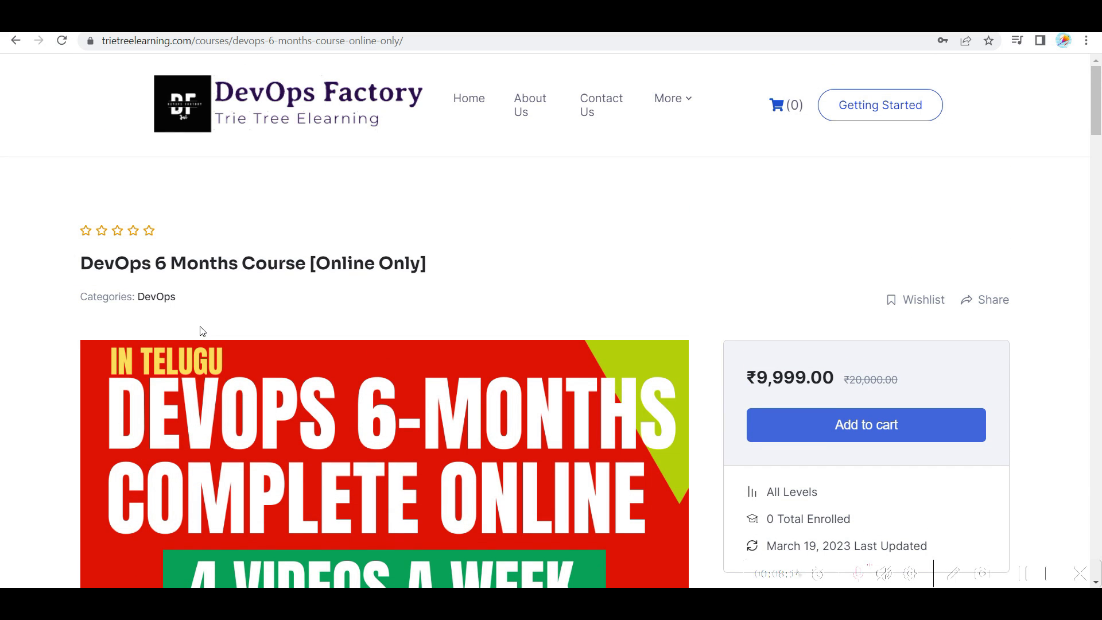
pyautogui.moveTo(238, 302)
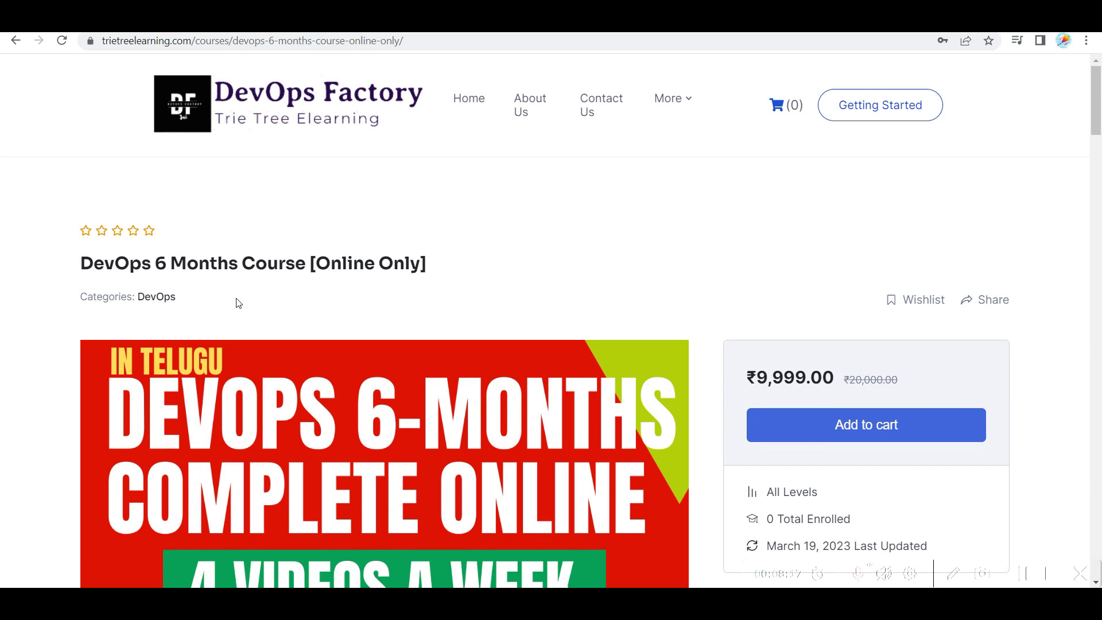
pyautogui.scroll(-3)
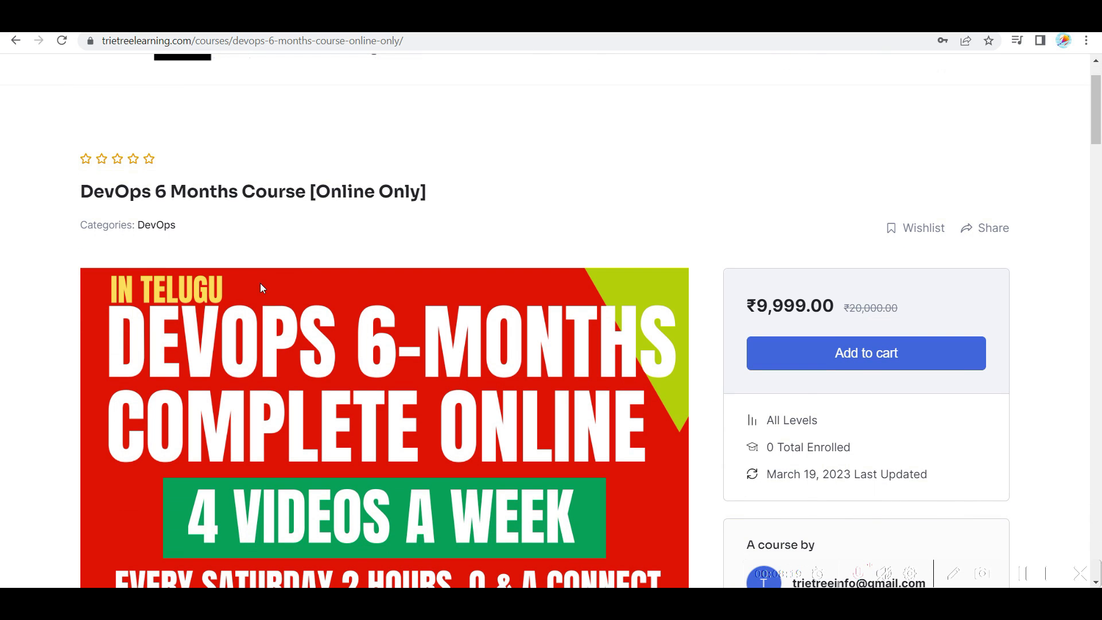
pyautogui.scroll(-3)
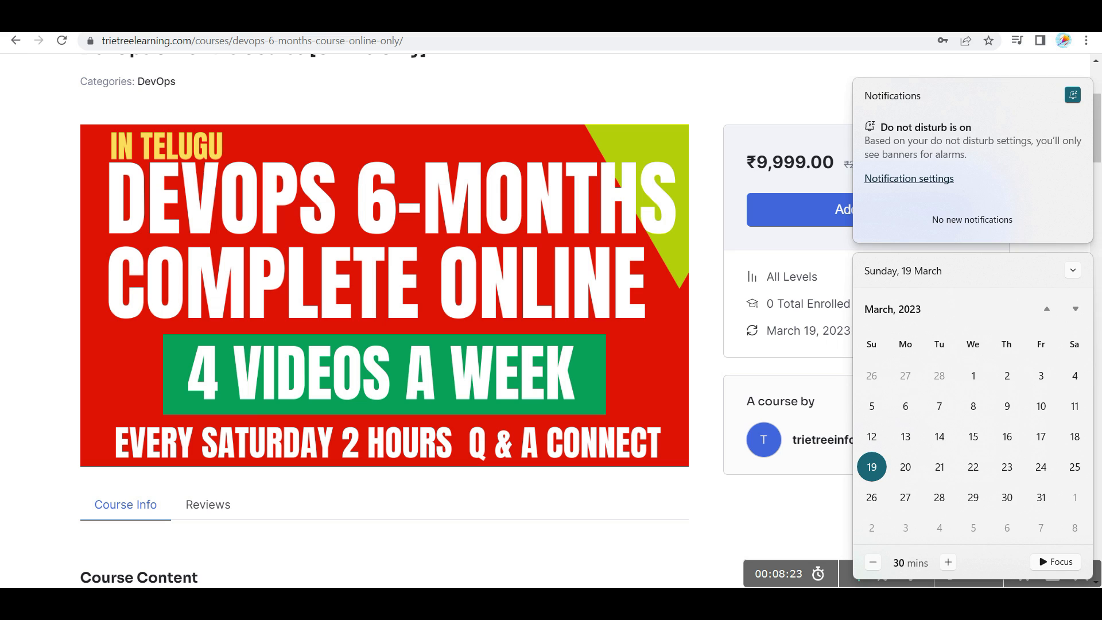
# Step: Dismiss the March 2023 calendar panel to uncover the course banner and price
pyautogui.click(31, 276)
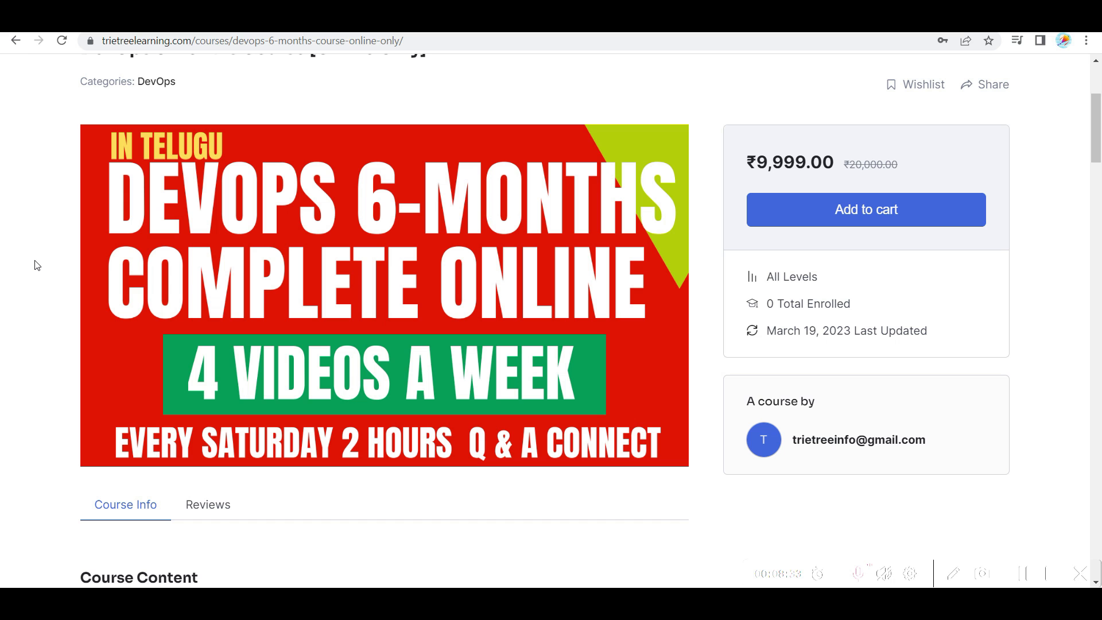
pyautogui.scroll(-3)
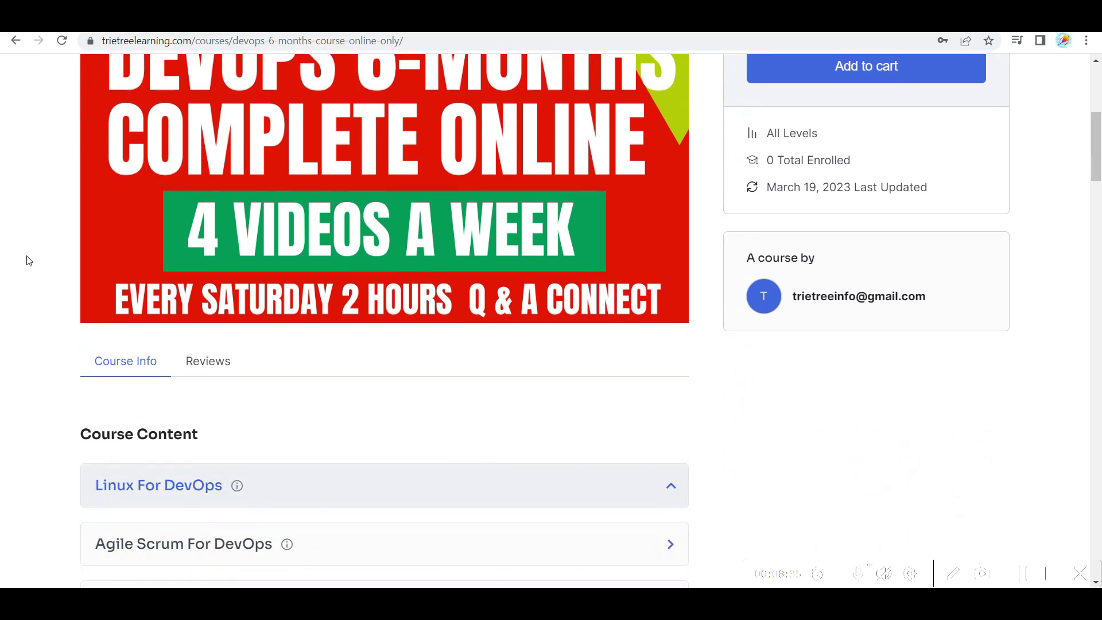
pyautogui.scroll(-3)
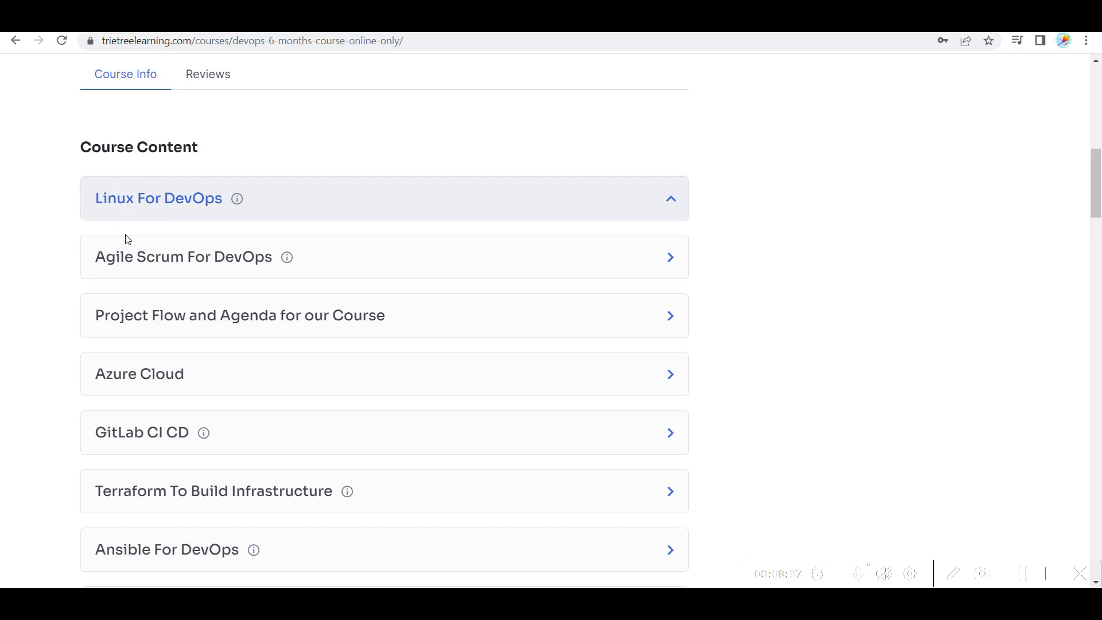
pyautogui.scroll(-3)
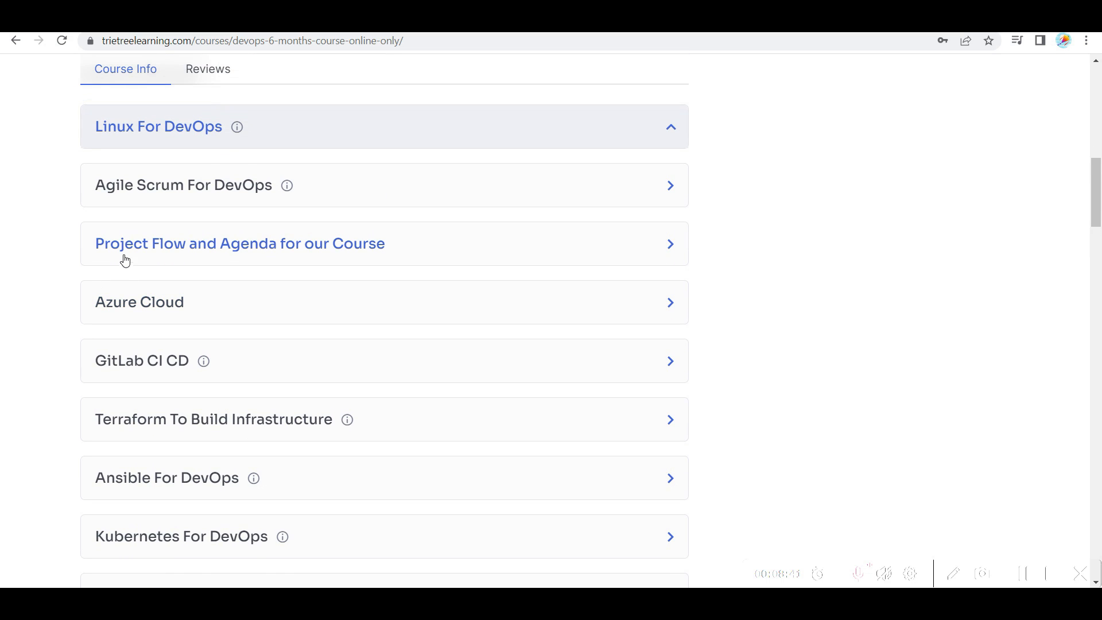
pyautogui.scroll(-3)
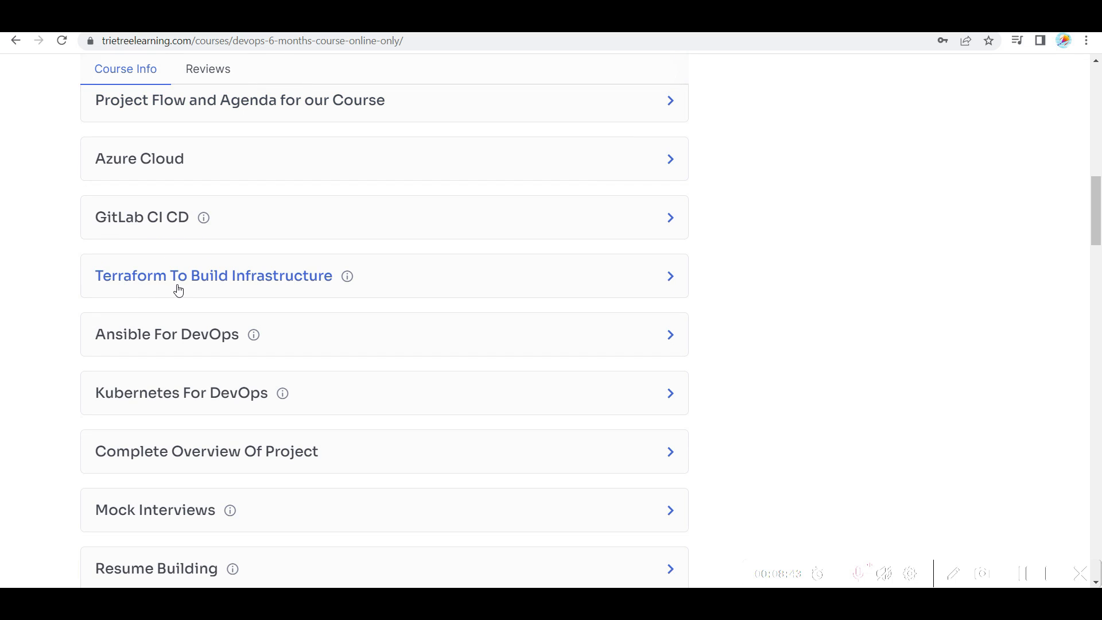
pyautogui.scroll(-3)
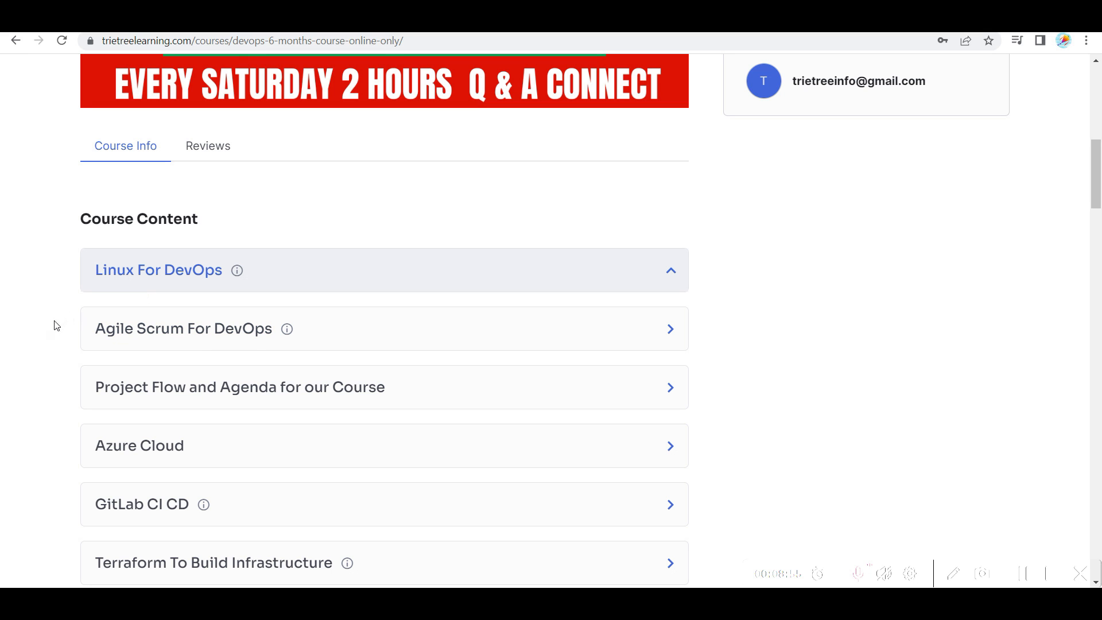
pyautogui.scroll(-3)
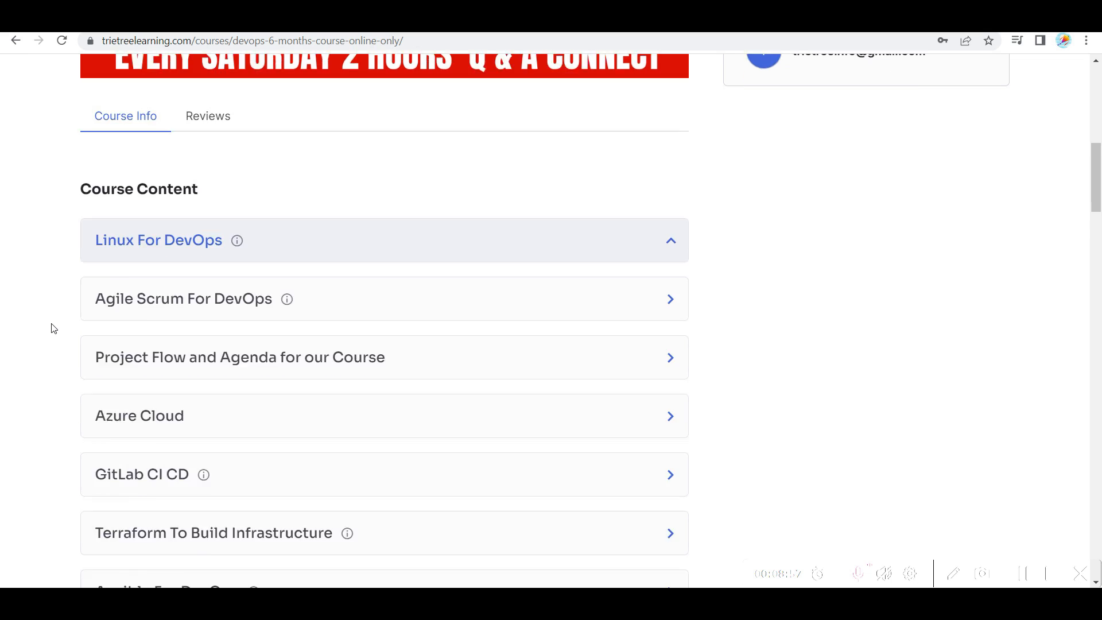
pyautogui.scroll(3)
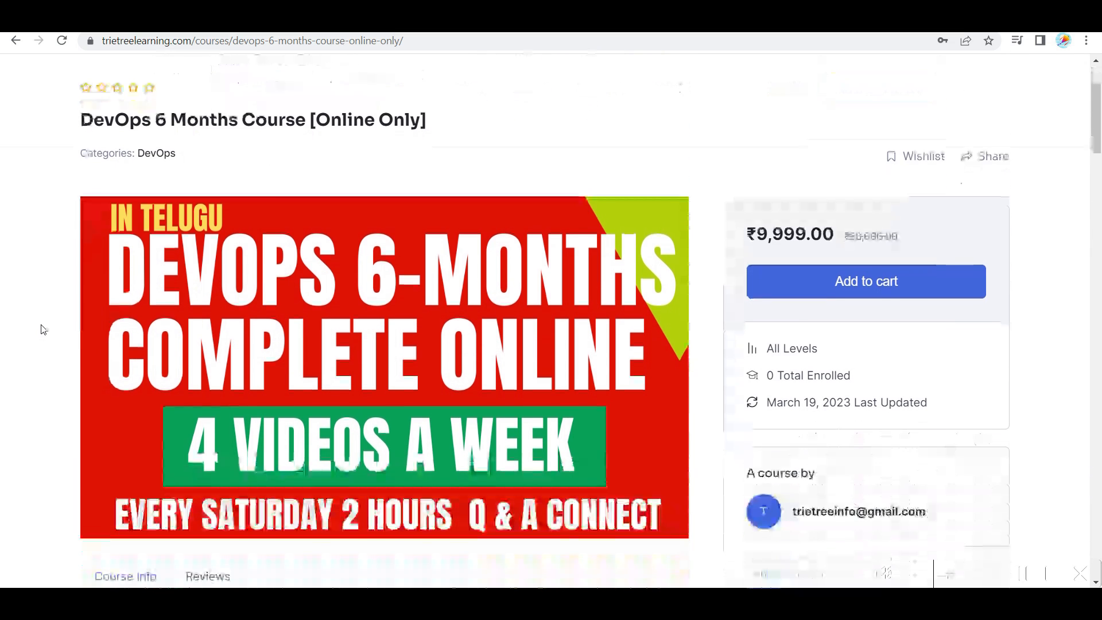
pyautogui.scroll(-3)
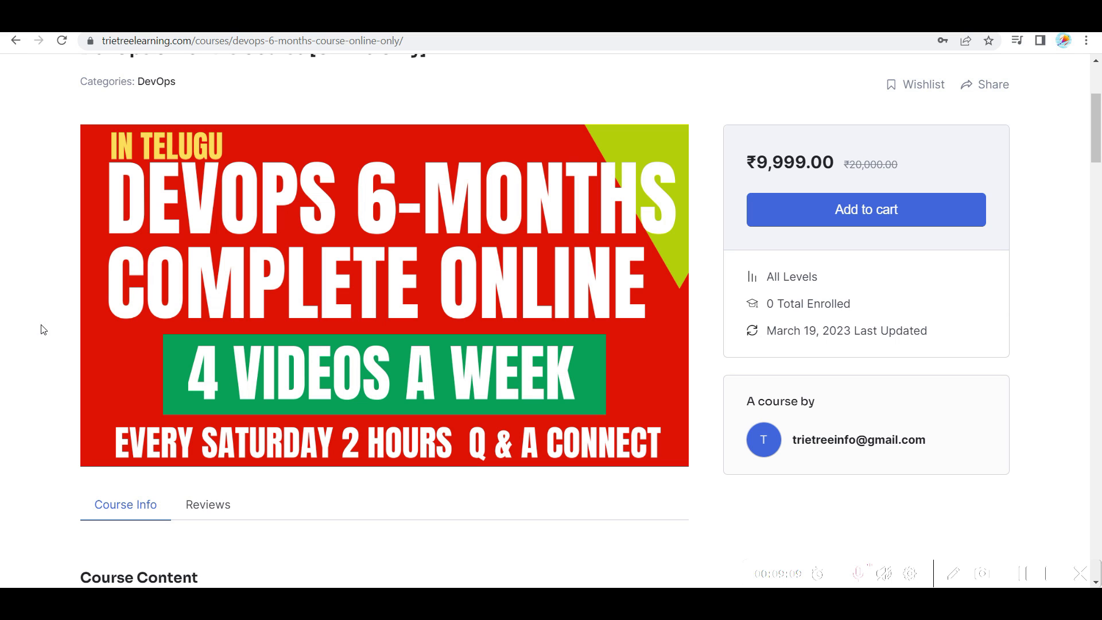
pyautogui.moveTo(50, 329)
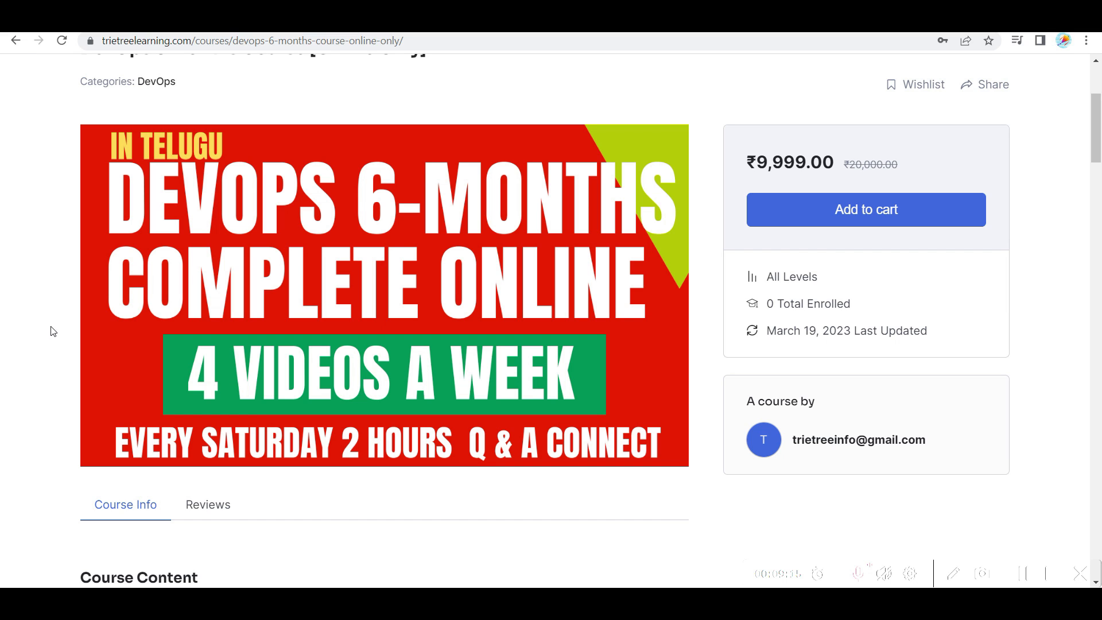
pyautogui.moveTo(57, 323)
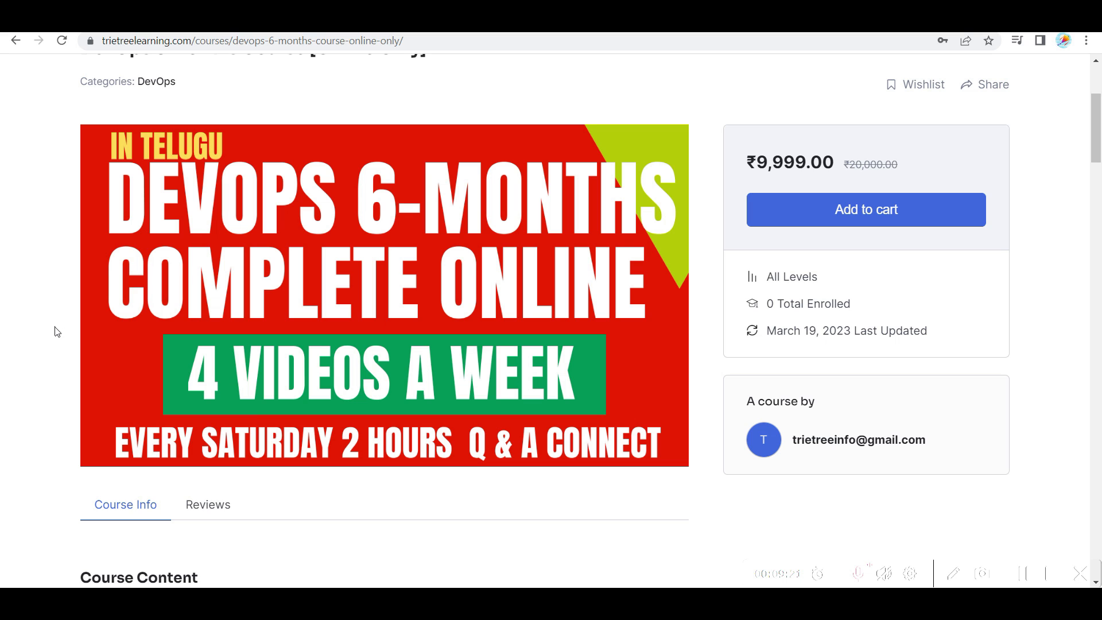
pyautogui.moveTo(47, 301)
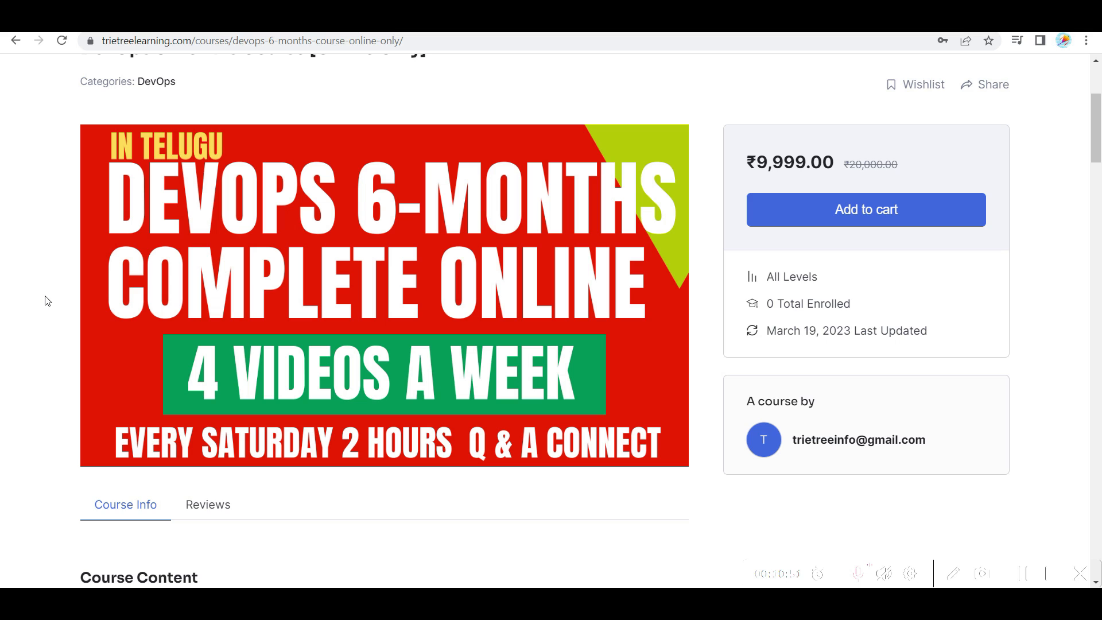
pyautogui.moveTo(7, 305)
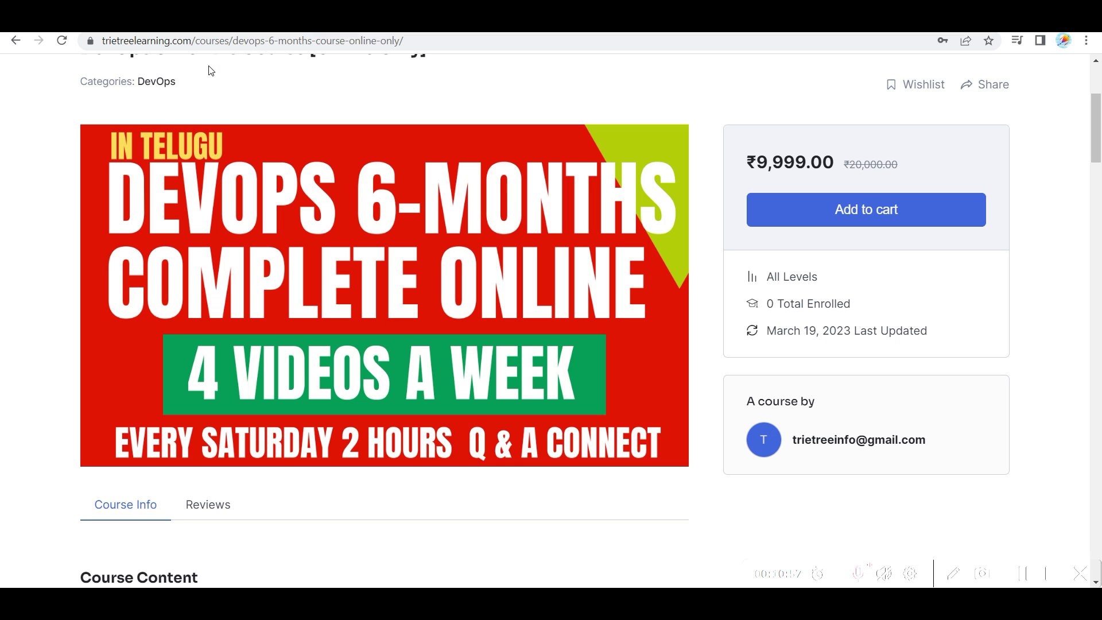
pyautogui.click(253, 40)
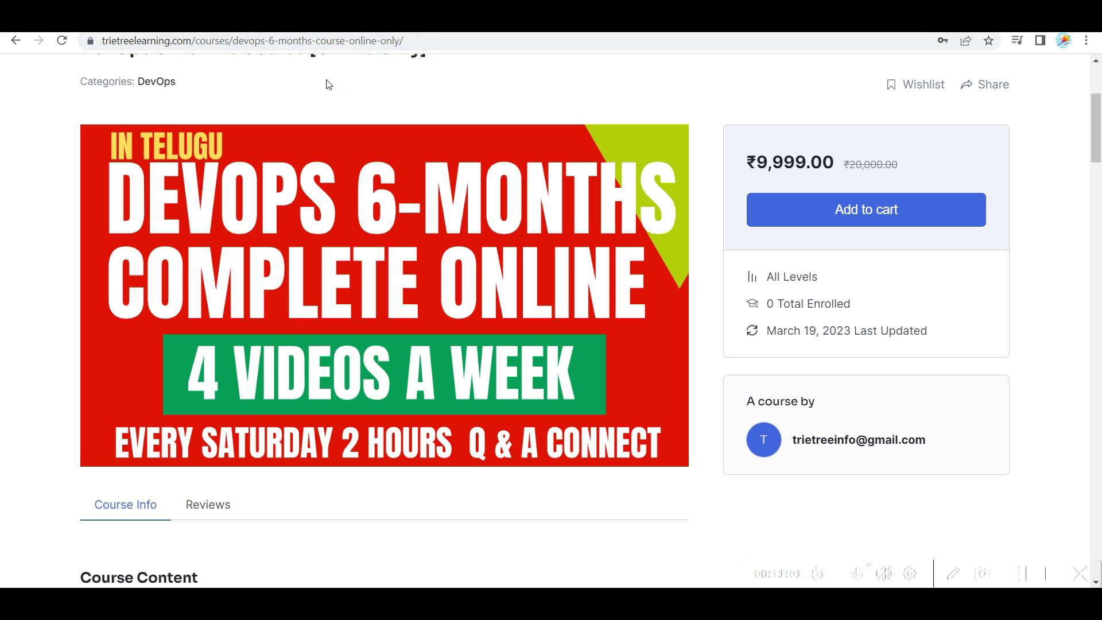
pyautogui.moveTo(338, 93)
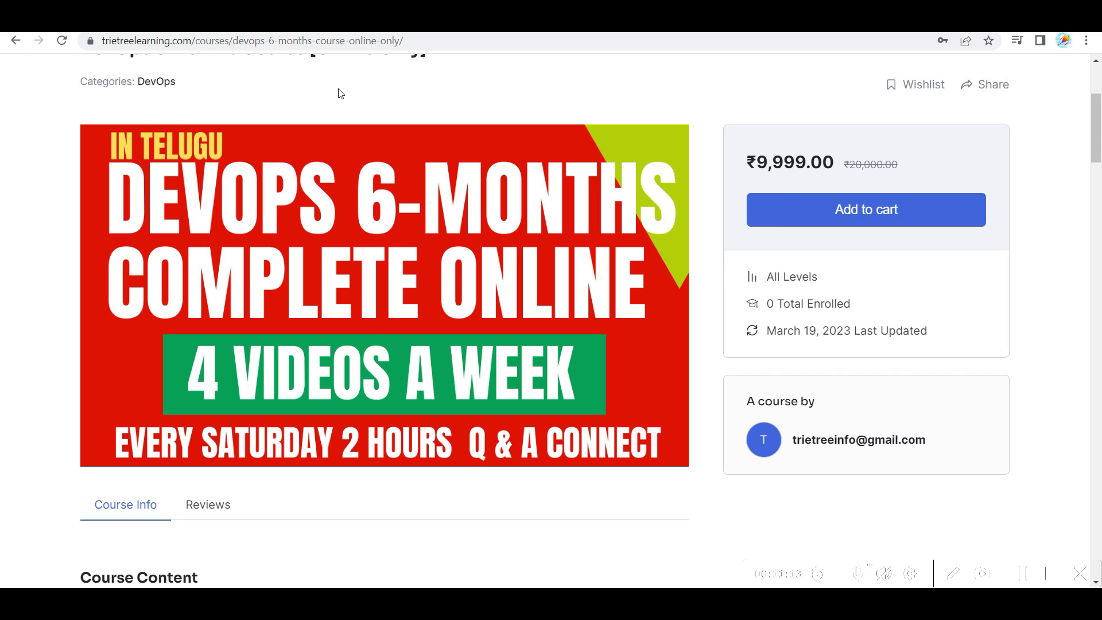
pyautogui.moveTo(302, 169)
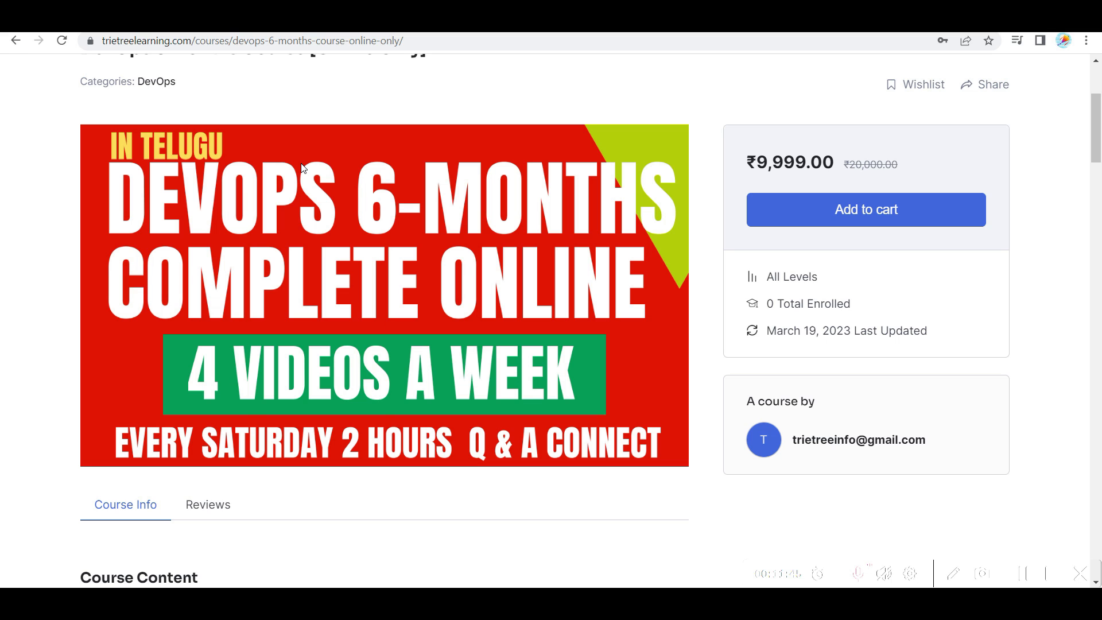
pyautogui.moveTo(622, 172)
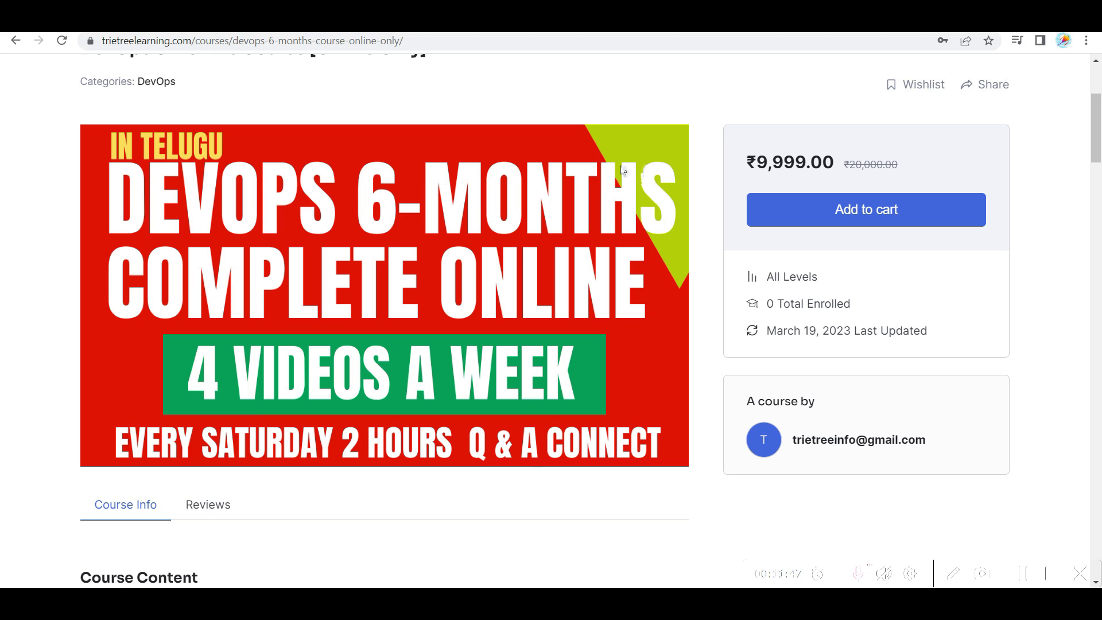